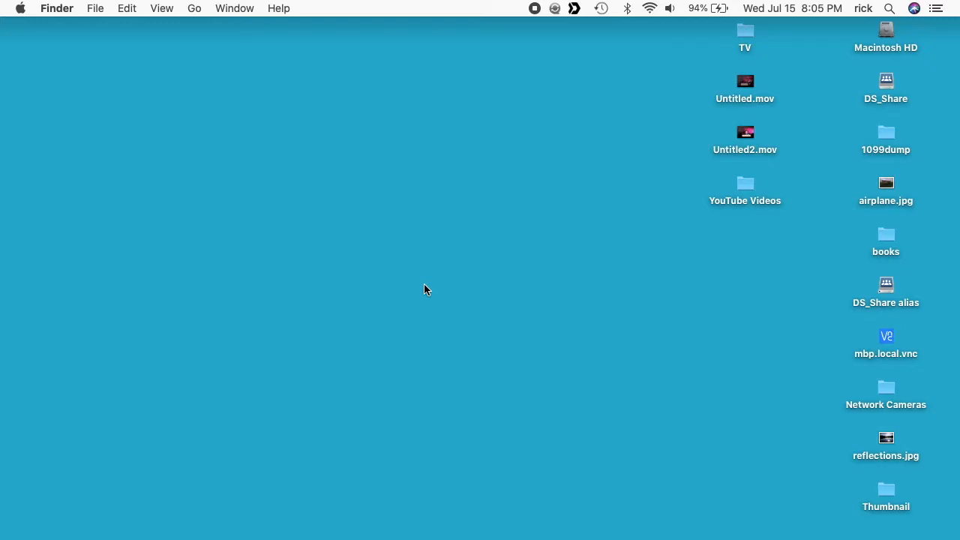
mouse_move(489, 522)
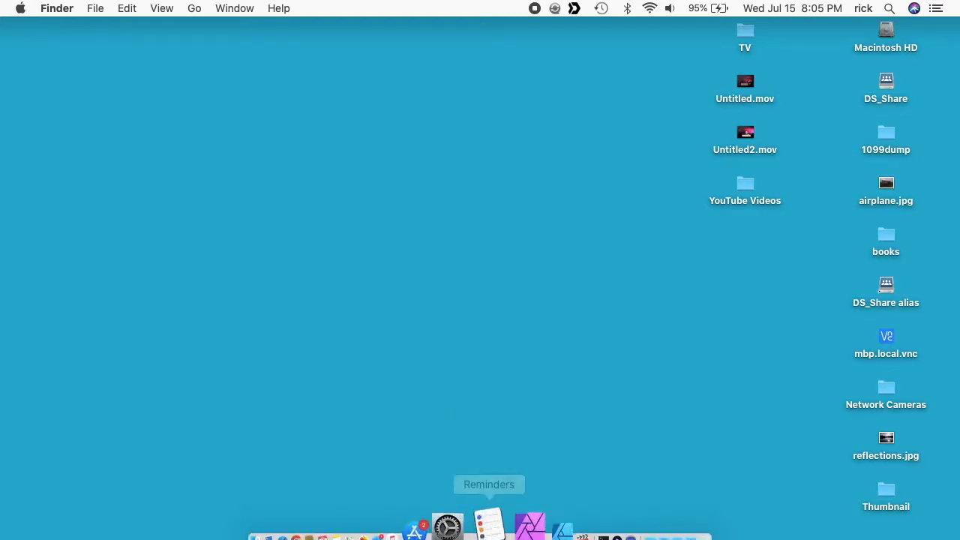
mouse_move(492, 488)
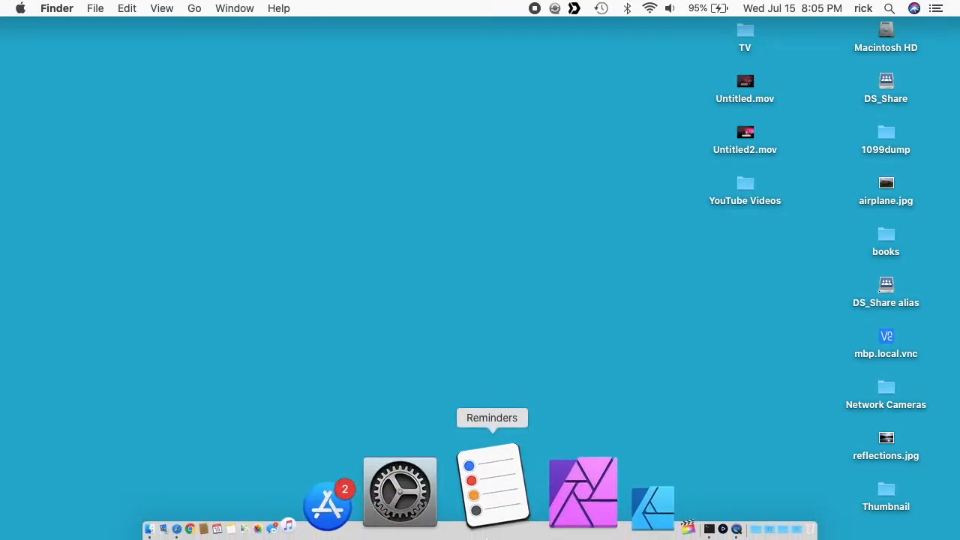
mouse_move(454, 471)
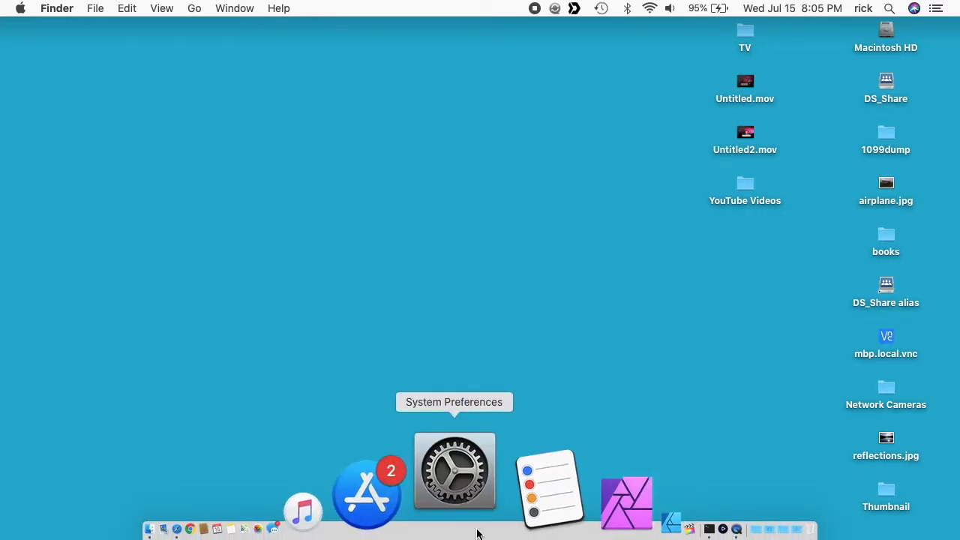
Bring up the Sharing pane in System Preferences showing Screen Sharing on for administrators.
left_click(455, 471)
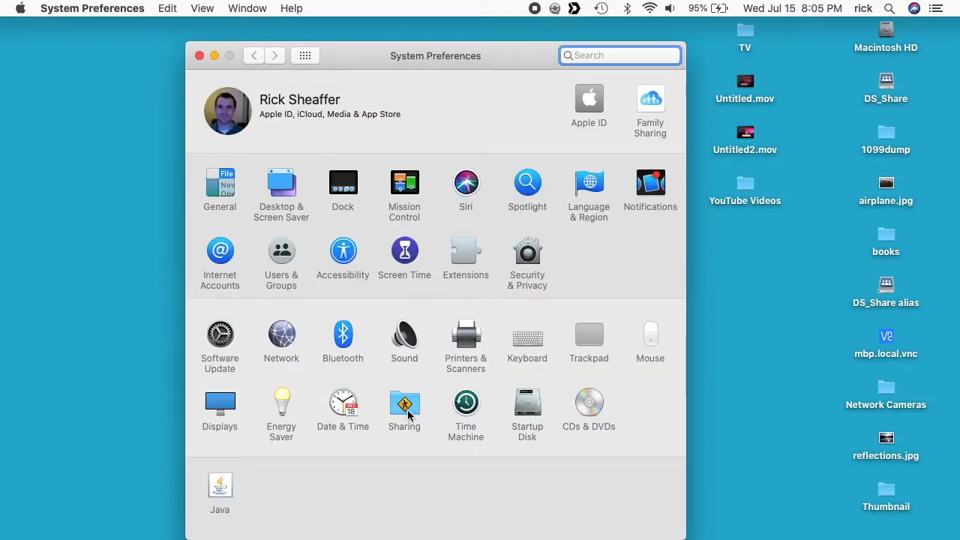
left_click(403, 404)
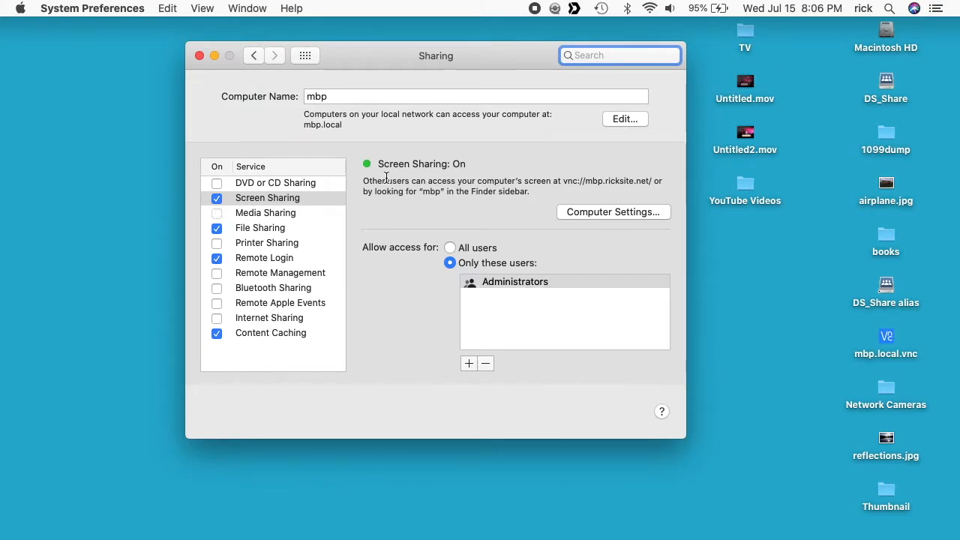
mouse_move(581, 194)
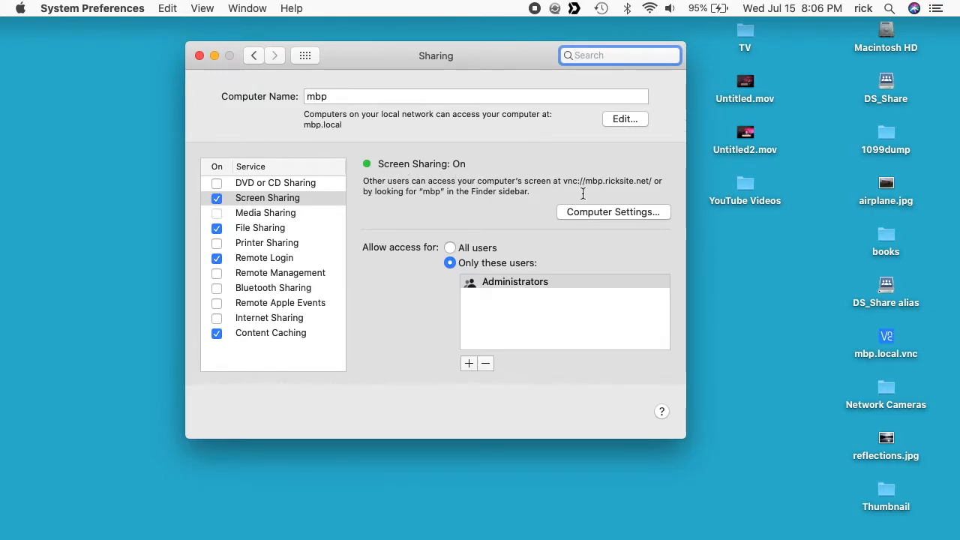
left_click(612, 211)
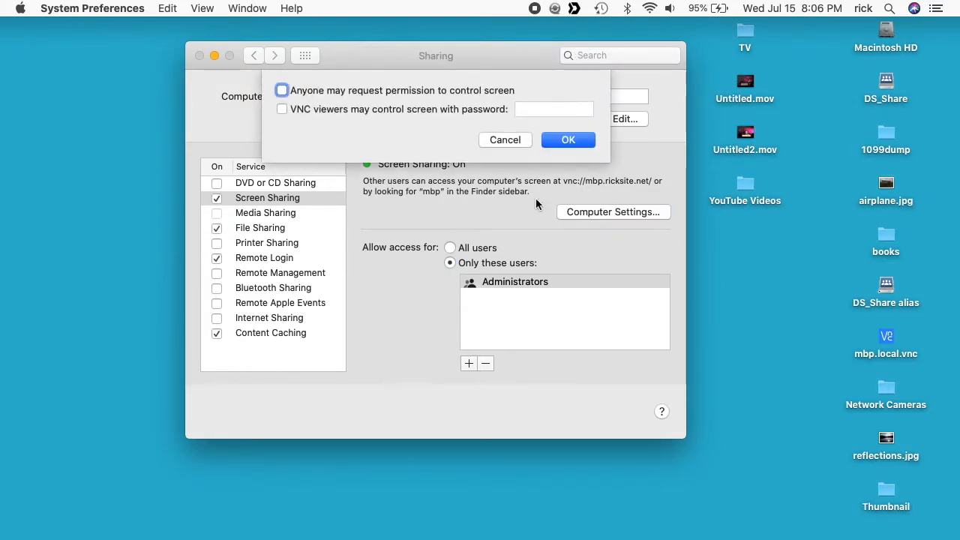
left_click(282, 90)
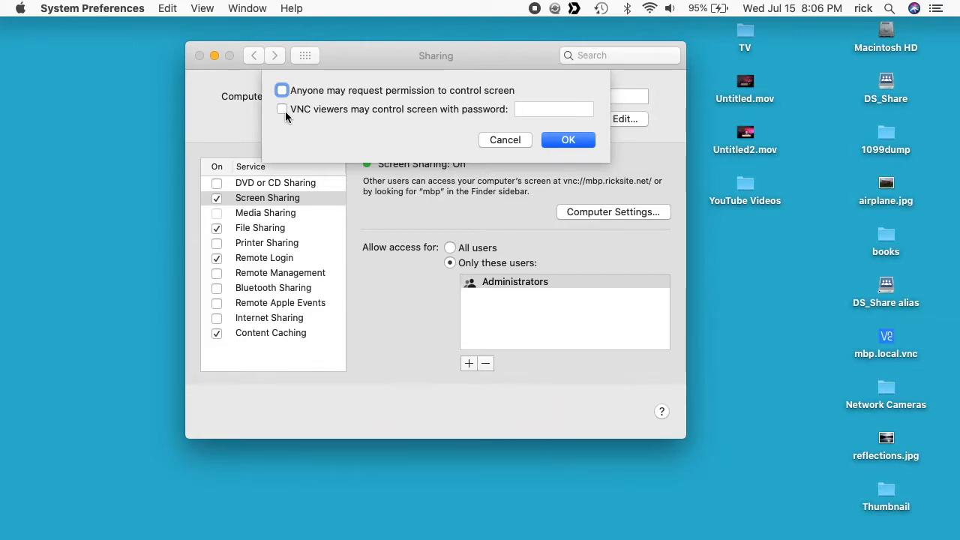
left_click(282, 108)
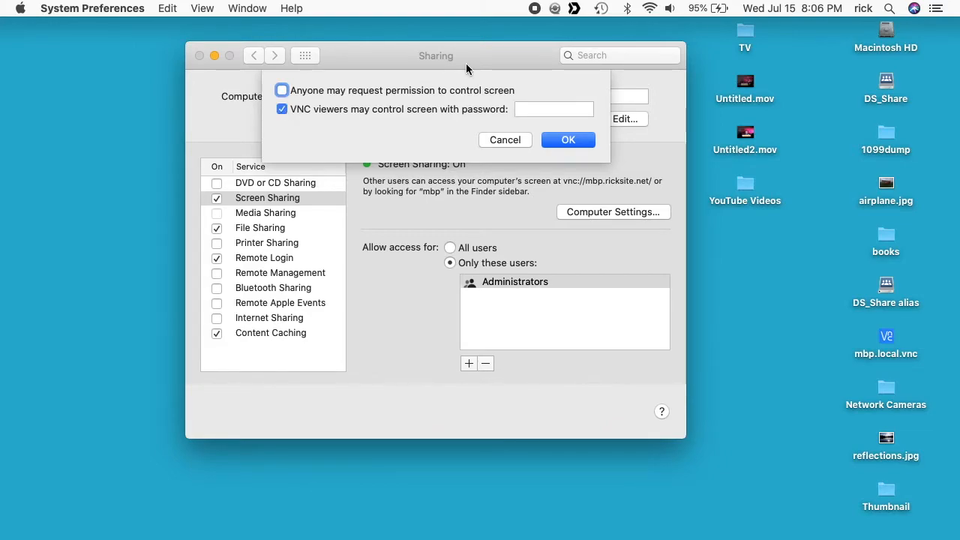
left_click(282, 108)
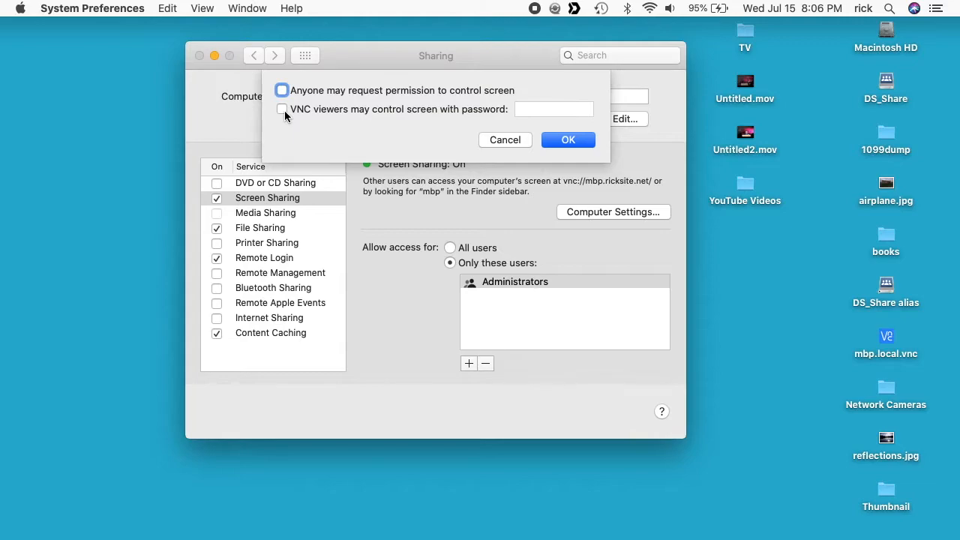
left_click(567, 139)
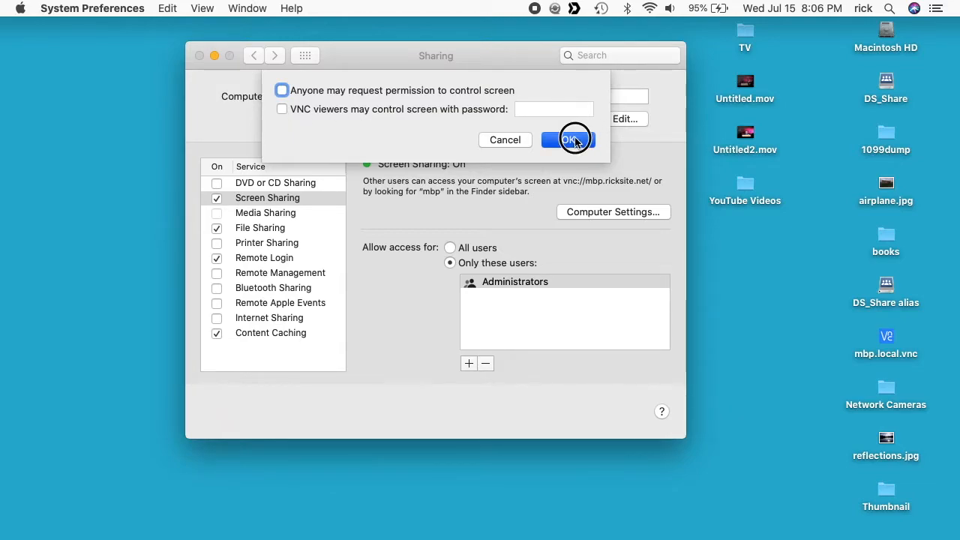
left_click(568, 139)
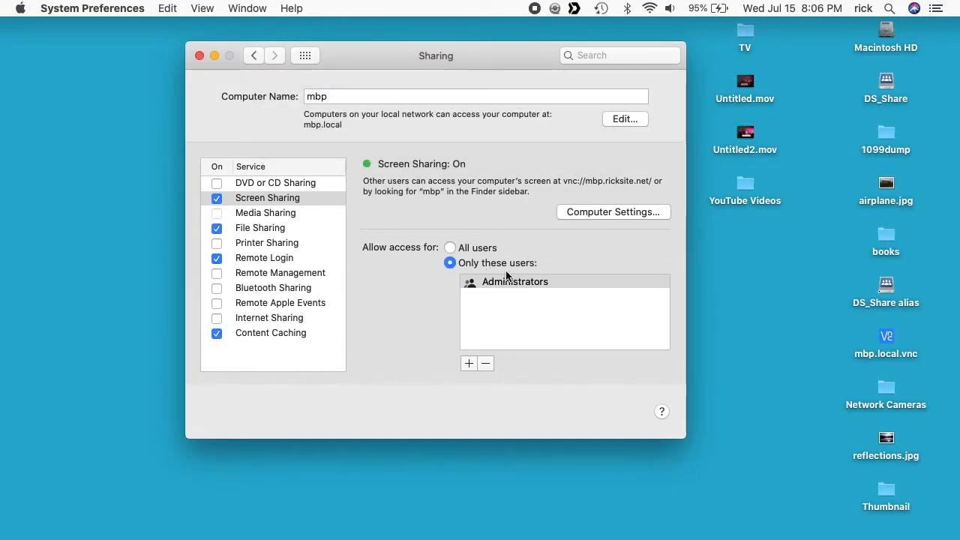
mouse_move(466, 237)
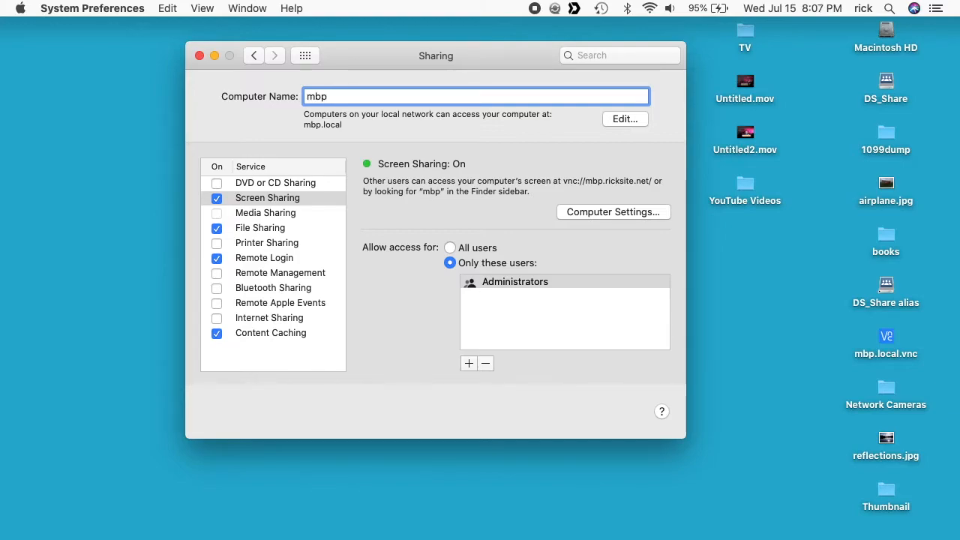
Discard the typed longer office computer name, keeping 'mbp', and close System Preferences.
type("JOhn smi")
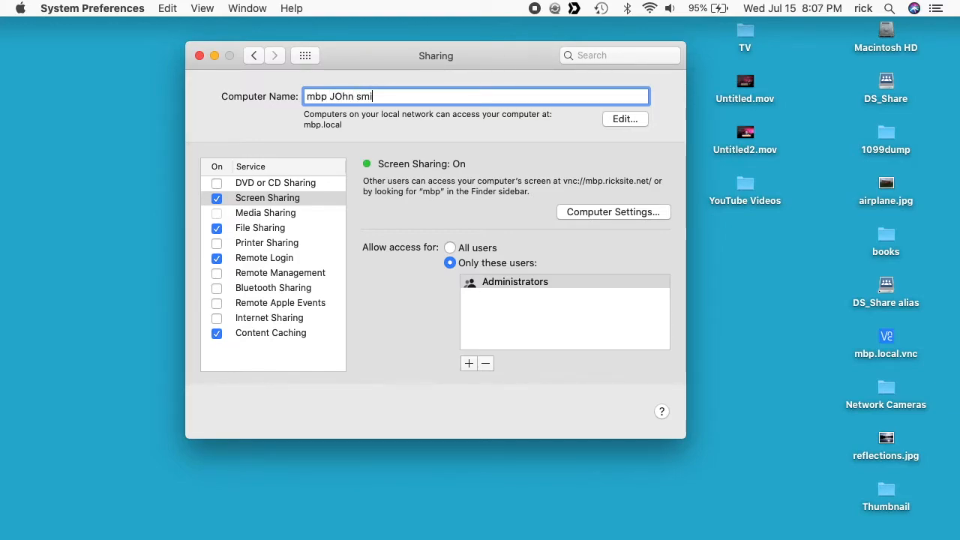
type("ths computer in the")
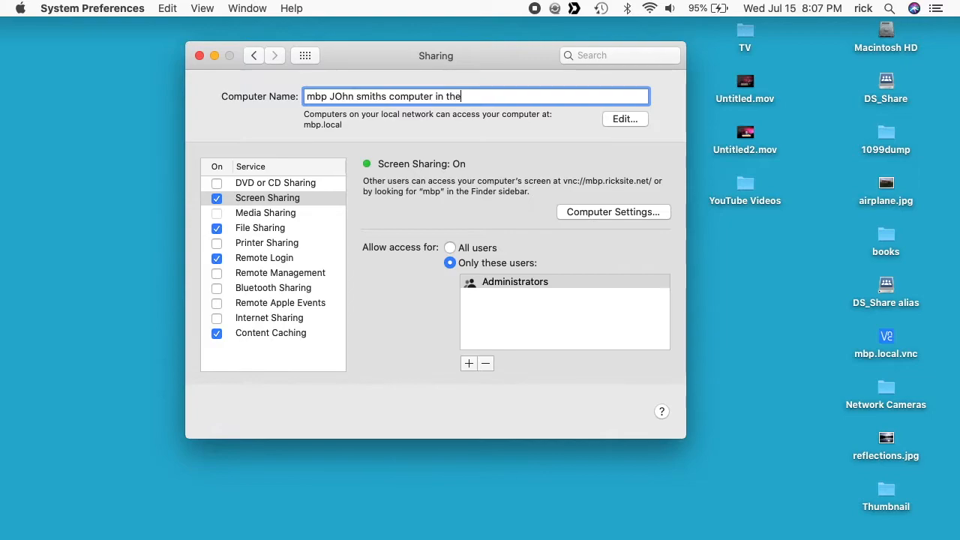
type("office")
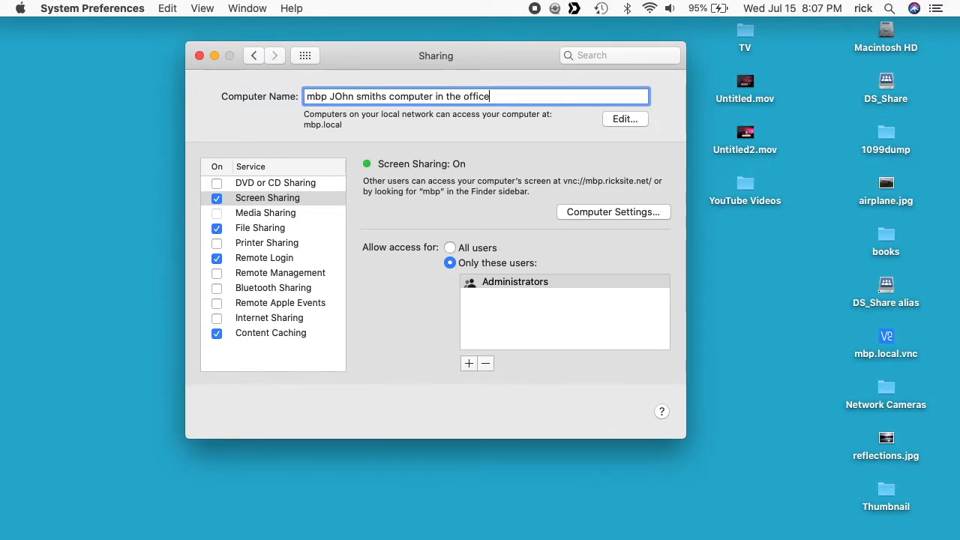
key("Backspace")
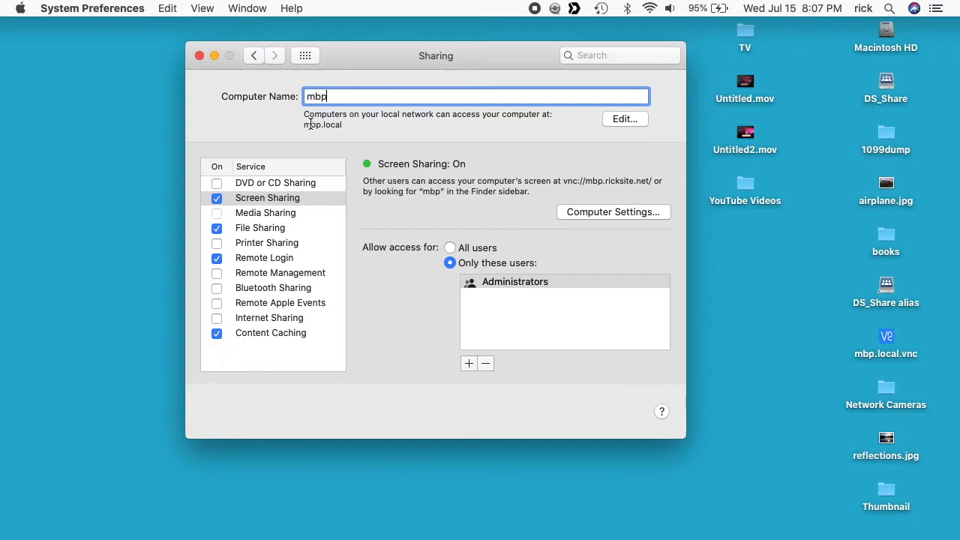
left_click(199, 56)
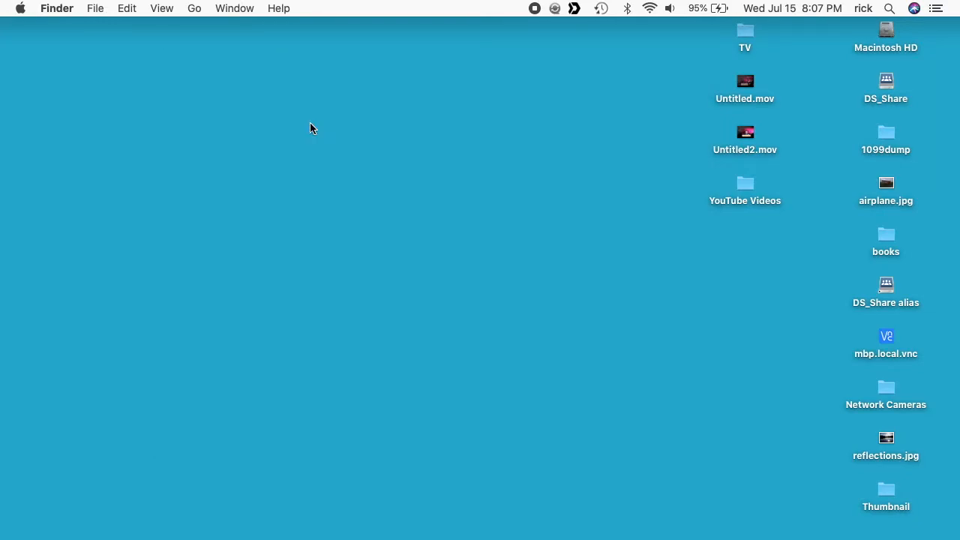
Launch Screen Sharing via Spotlight and connect to the remote Mac mbpnew.local.
left_click(888, 9)
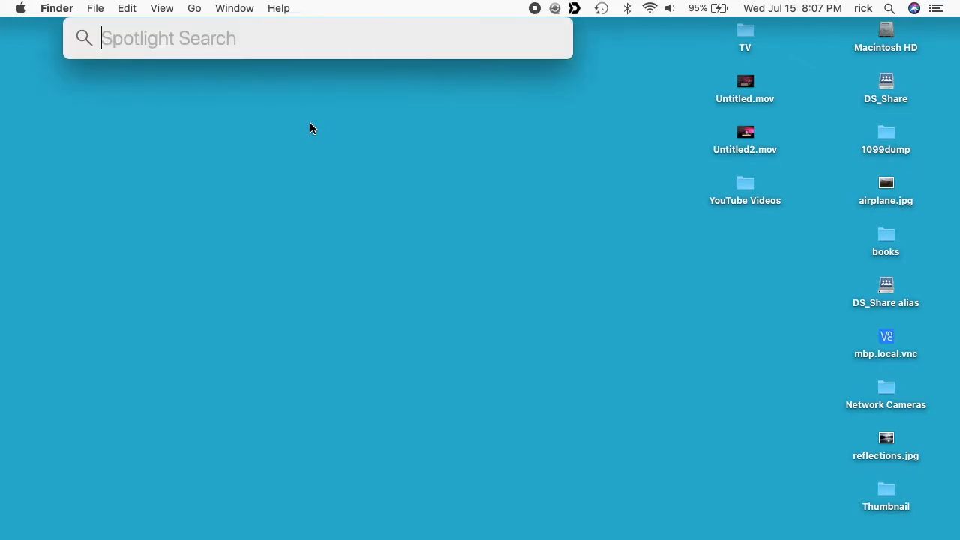
type("screen")
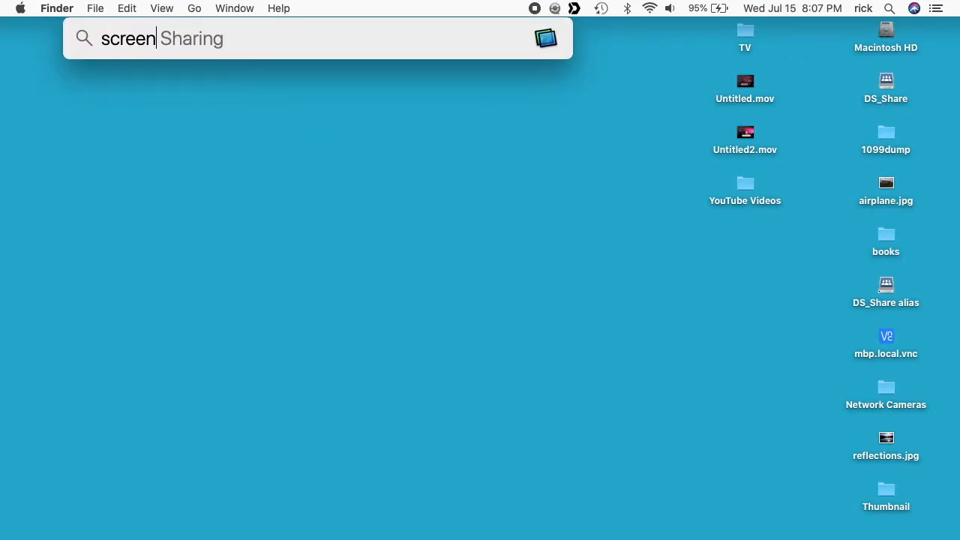
key("Return")
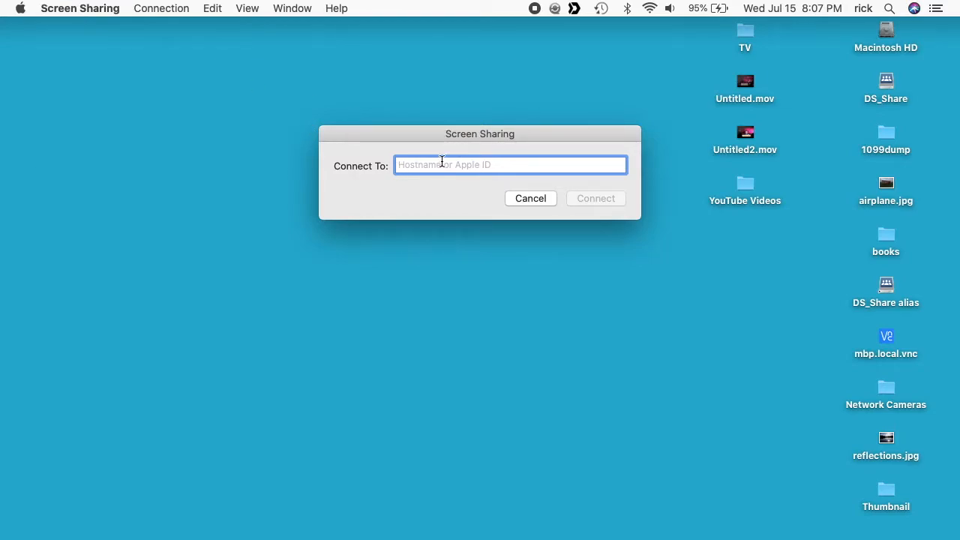
type("mbpnew.local")
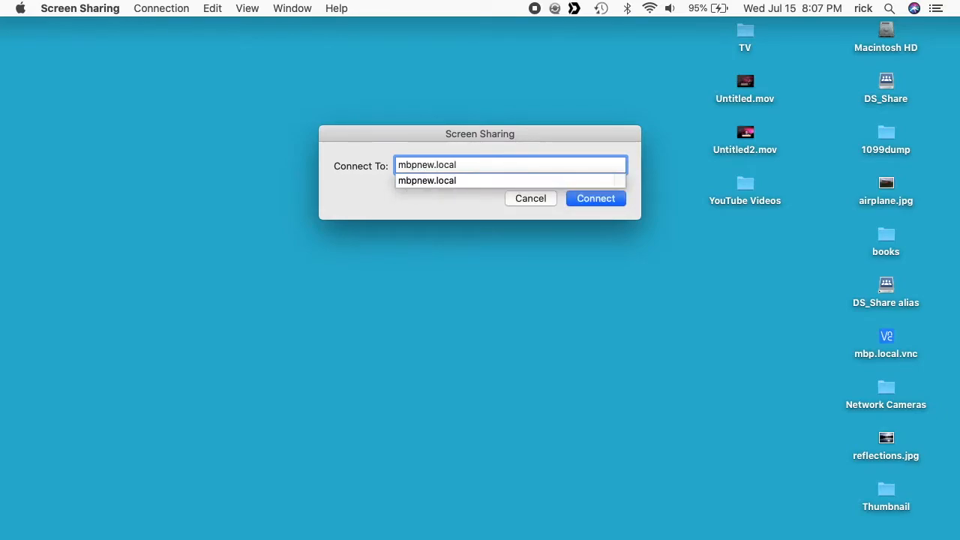
left_click(595, 198)
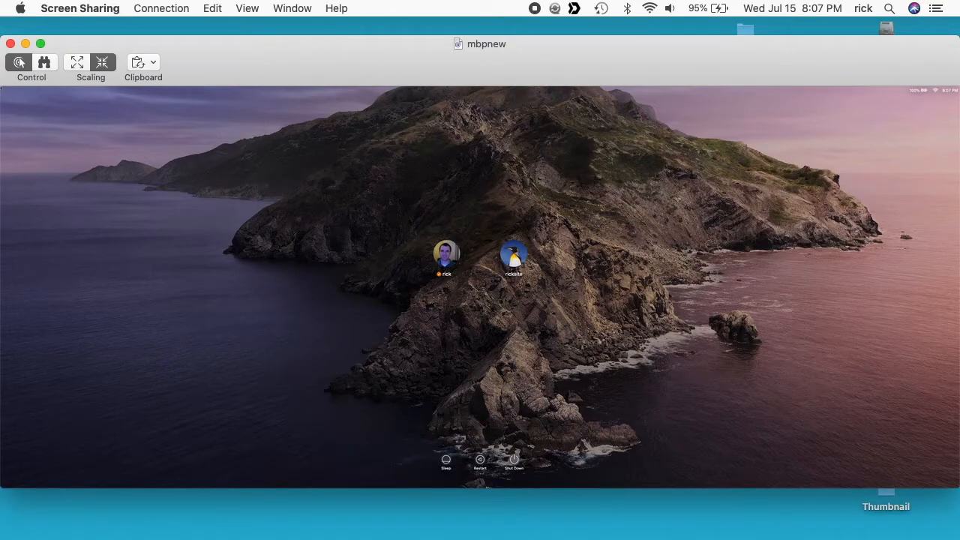
mouse_move(90, 6)
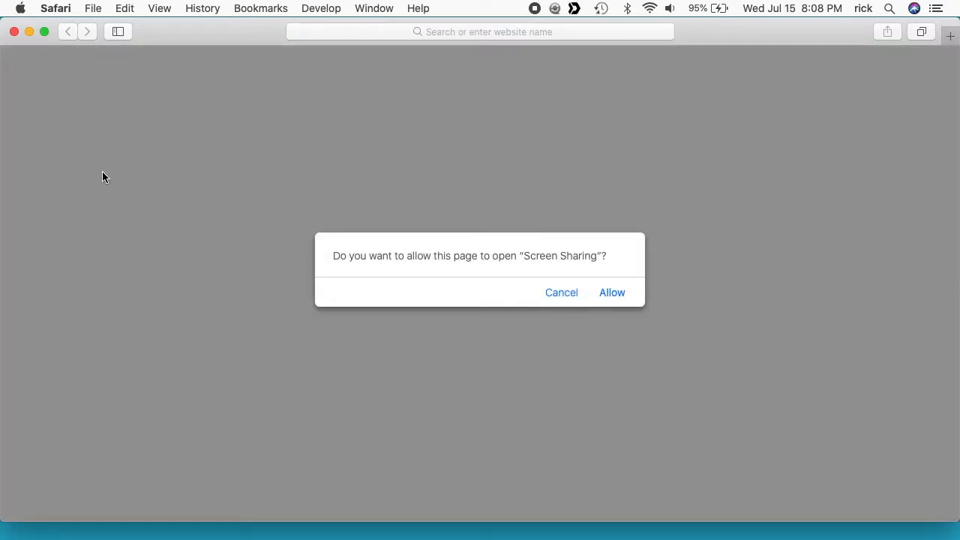
Allow Safari's page to open Screen Sharing, showing mbpnew's login screen.
left_click(612, 293)
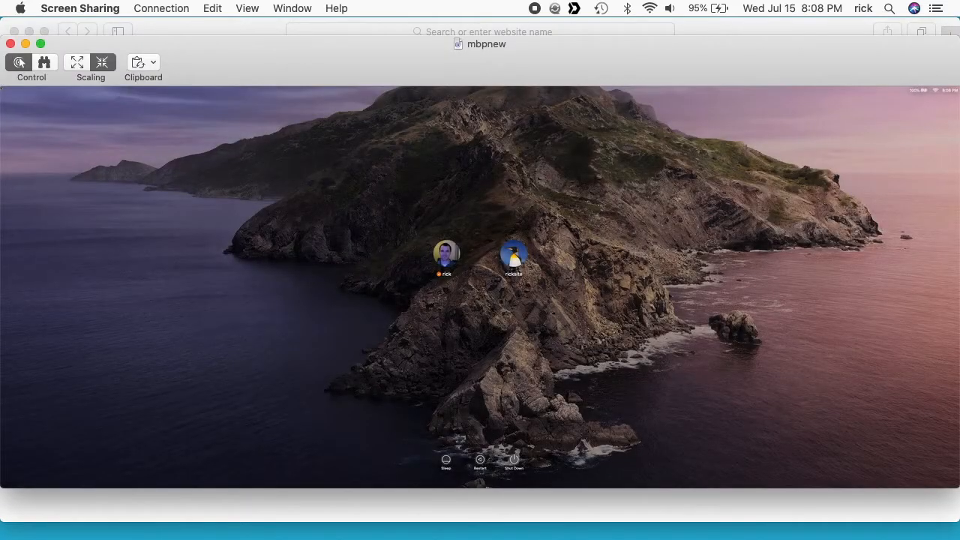
mouse_move(10, 43)
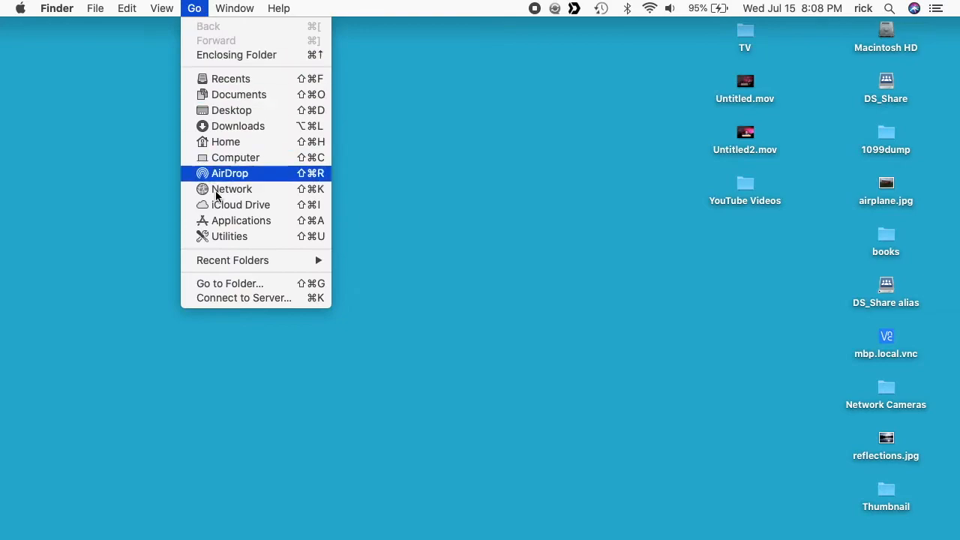
Connect to vnc://mbpnew.local through Finder's Connect to Server.
left_click(243, 297)
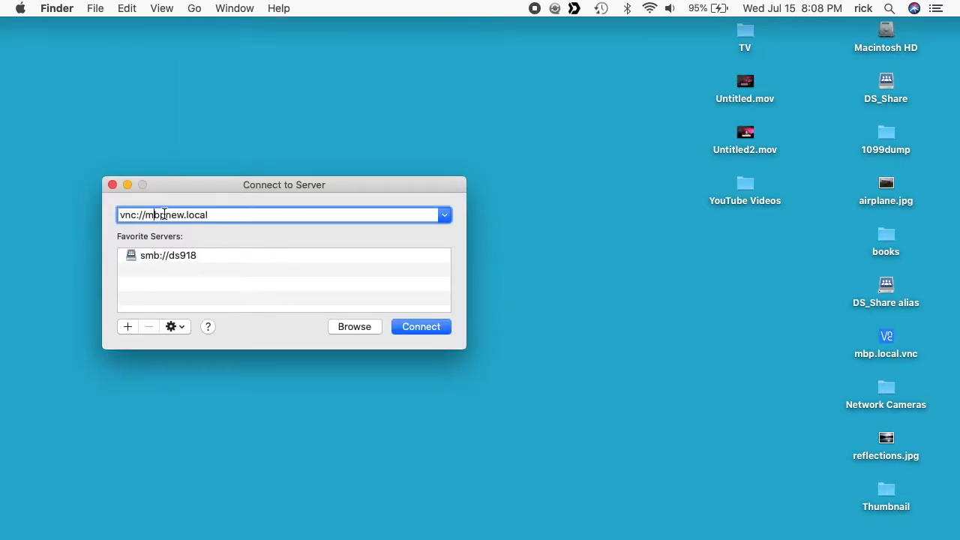
mouse_move(373, 336)
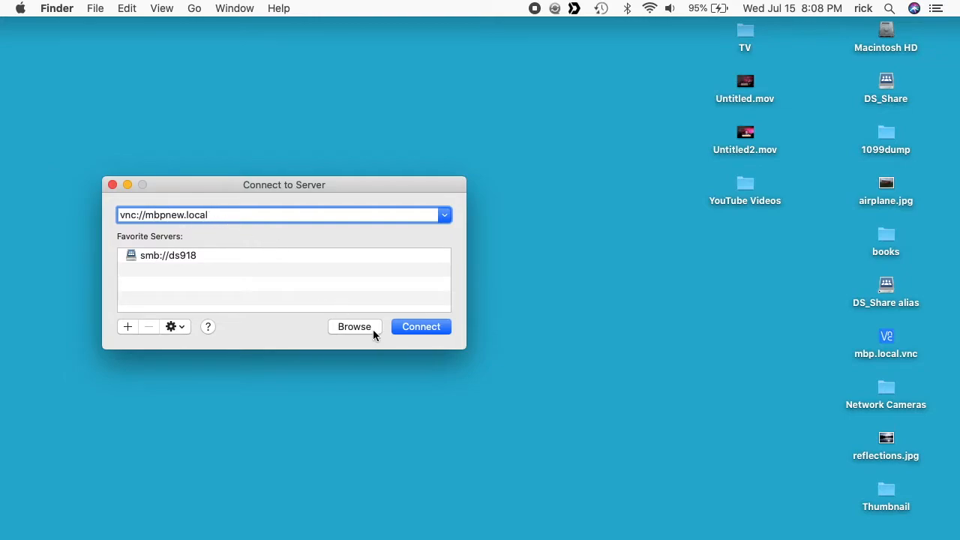
left_click(420, 327)
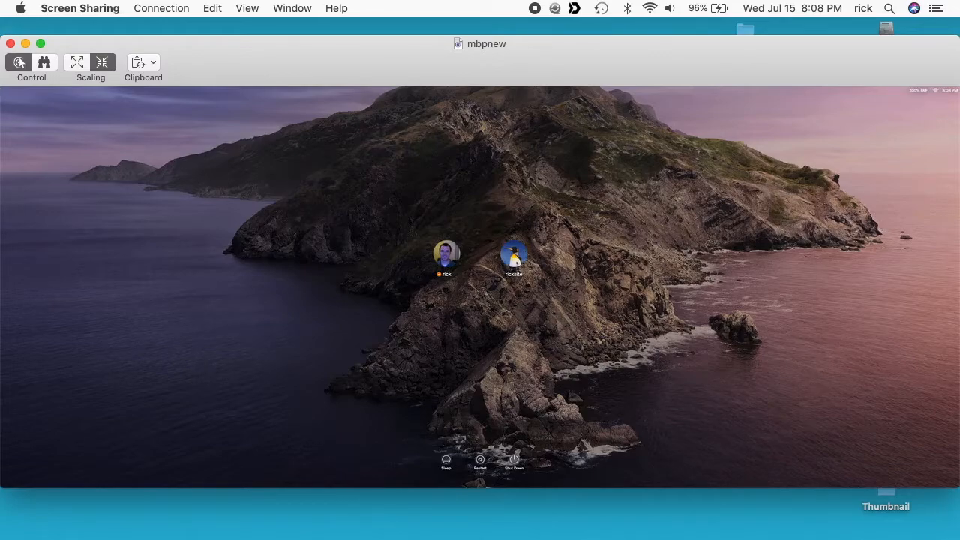
Sign in to a user account on mbpnew and start Safari from its Dock.
left_click(513, 255)
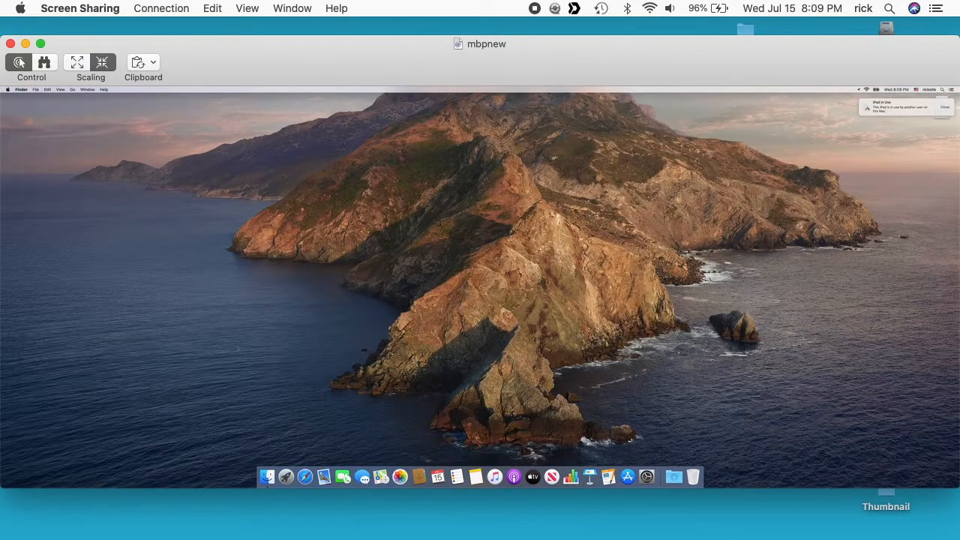
left_click(304, 477)
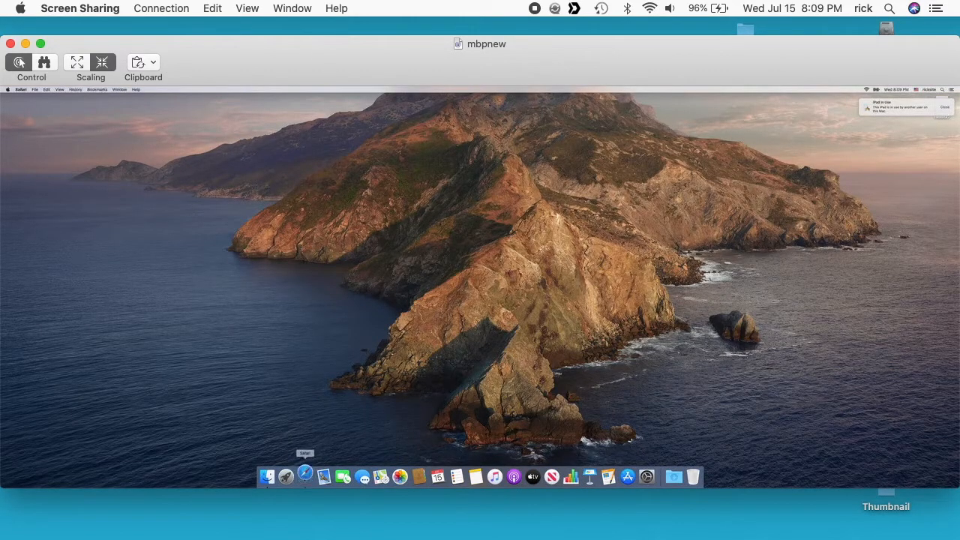
left_click(305, 477)
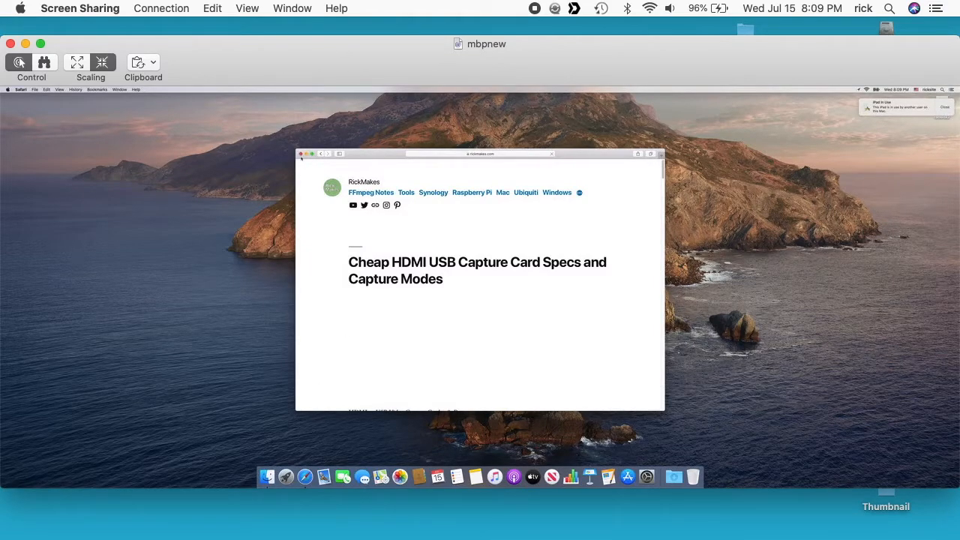
Set the remote display to Scaled and settle on a low resolution from the list.
left_click(300, 153)
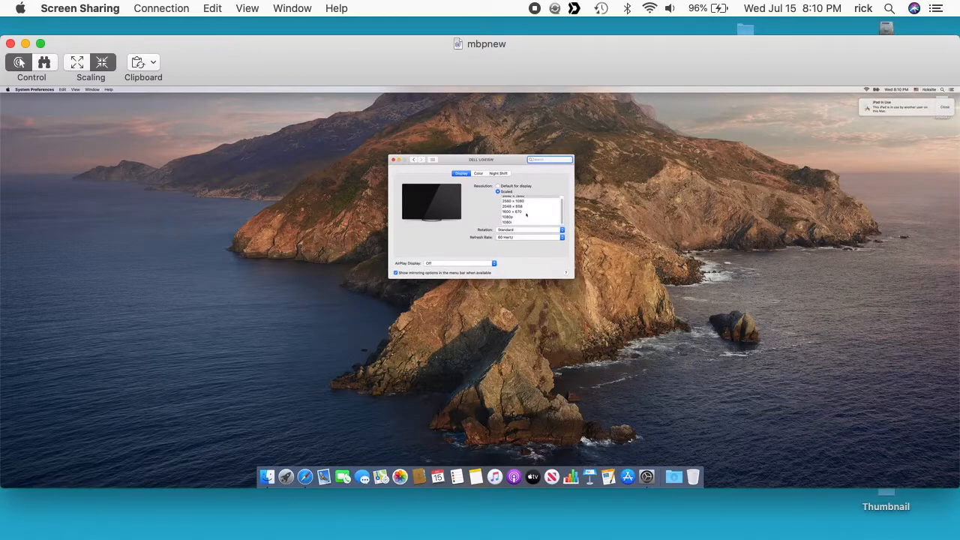
left_click(498, 186)
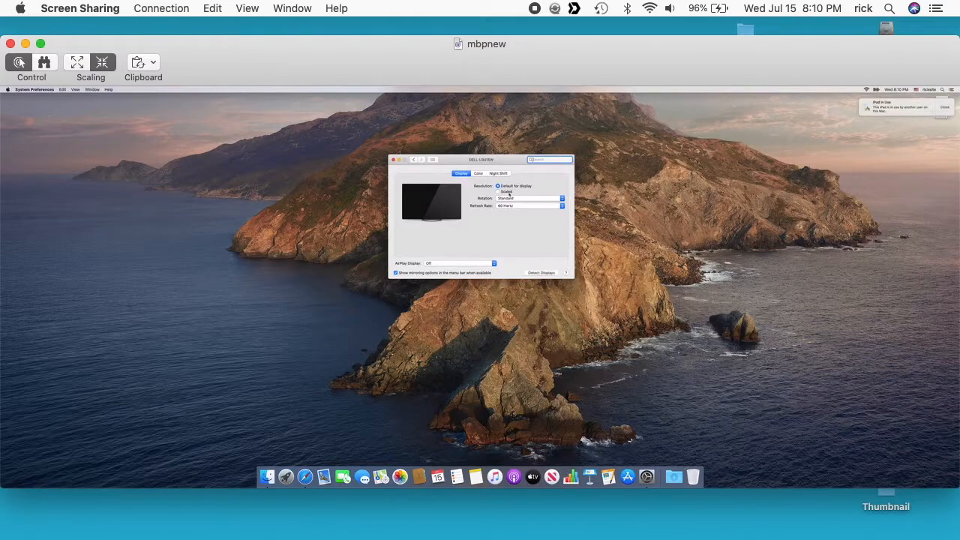
left_click(498, 192)
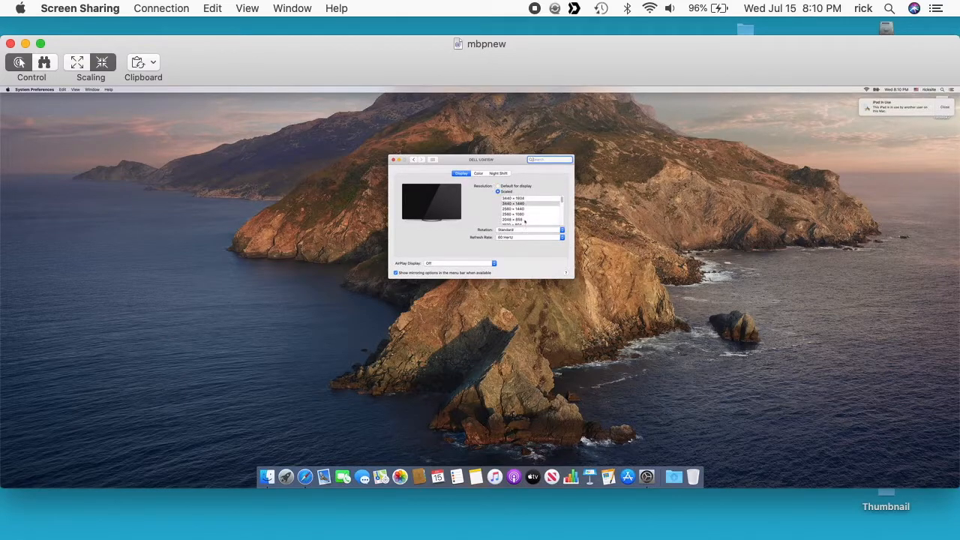
scroll("down", 3)
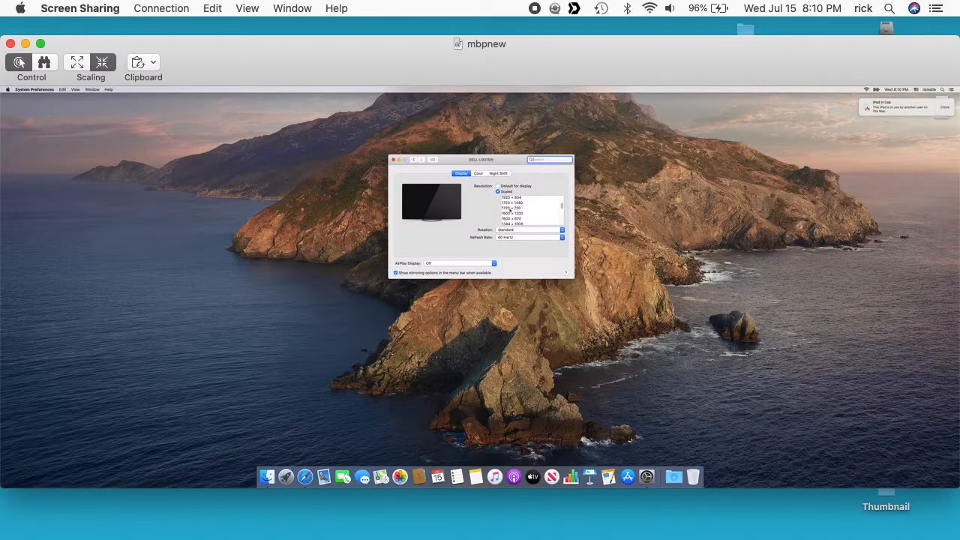
left_click(525, 207)
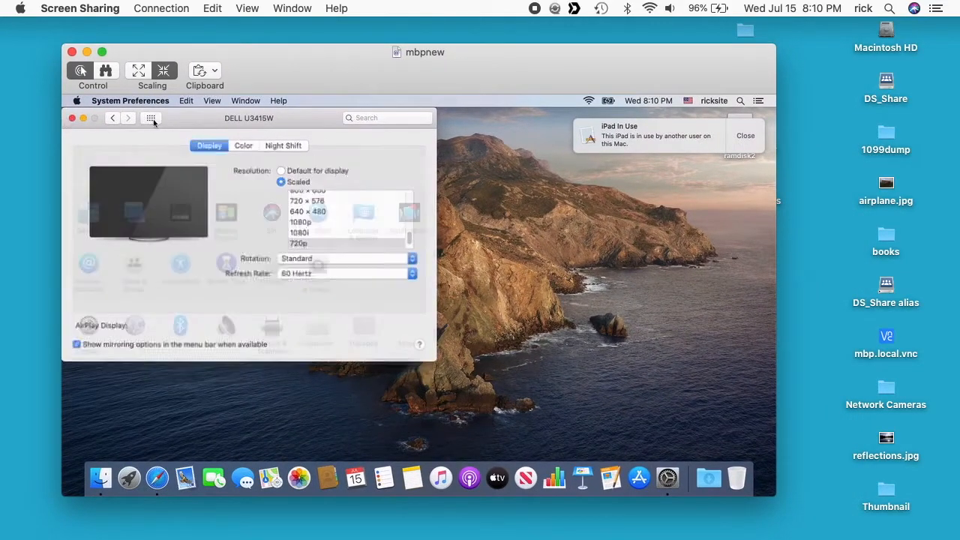
Return to all preference panes and enter Desktop & Screen Saver for the wallpaper.
left_click(150, 117)
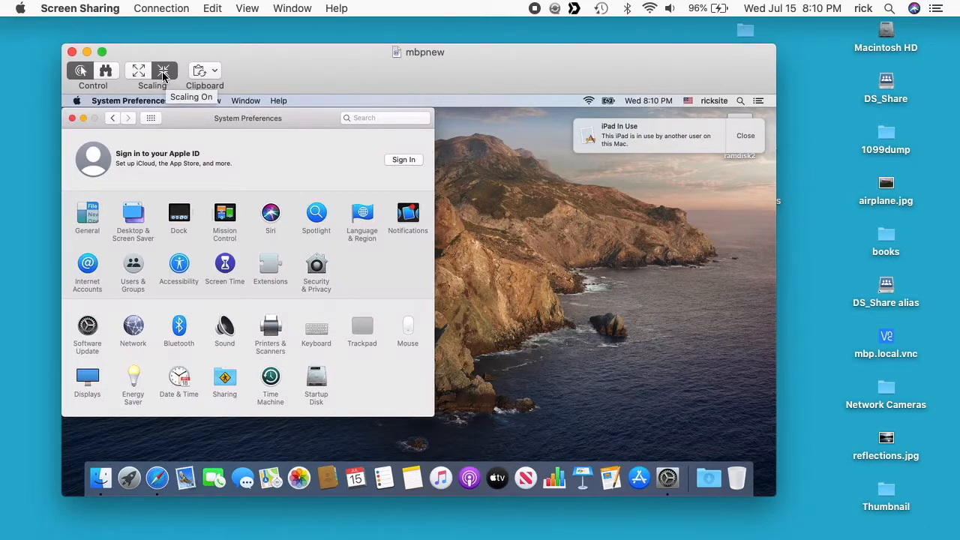
mouse_move(261, 145)
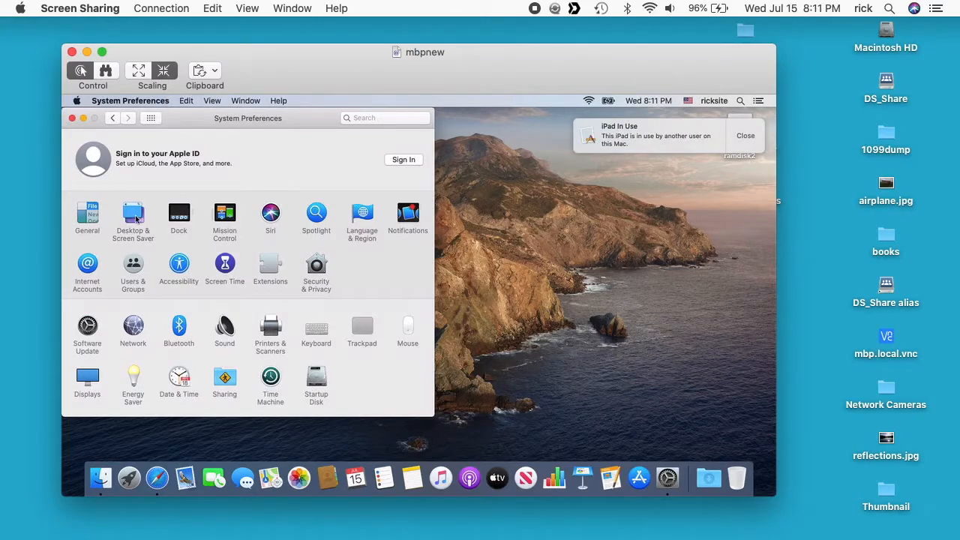
left_click(132, 213)
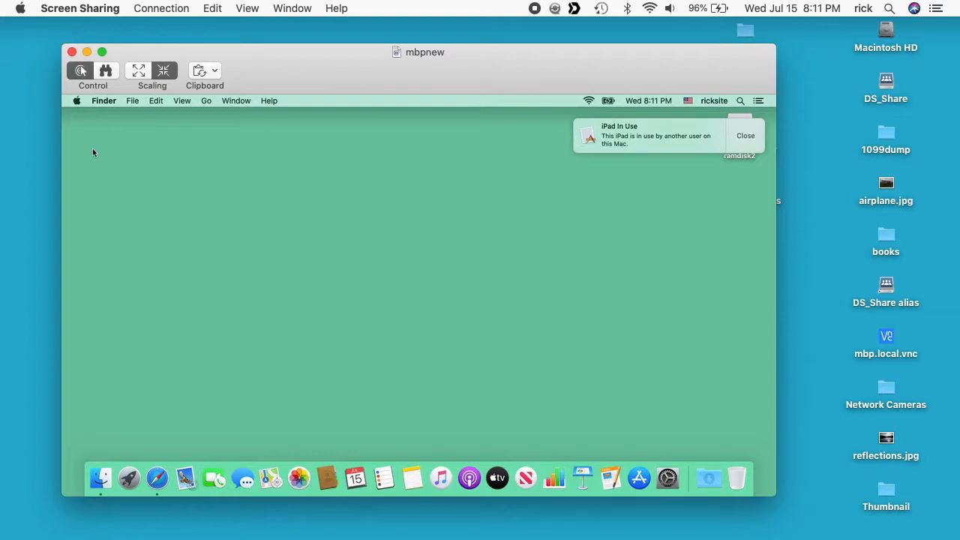
mouse_move(752, 141)
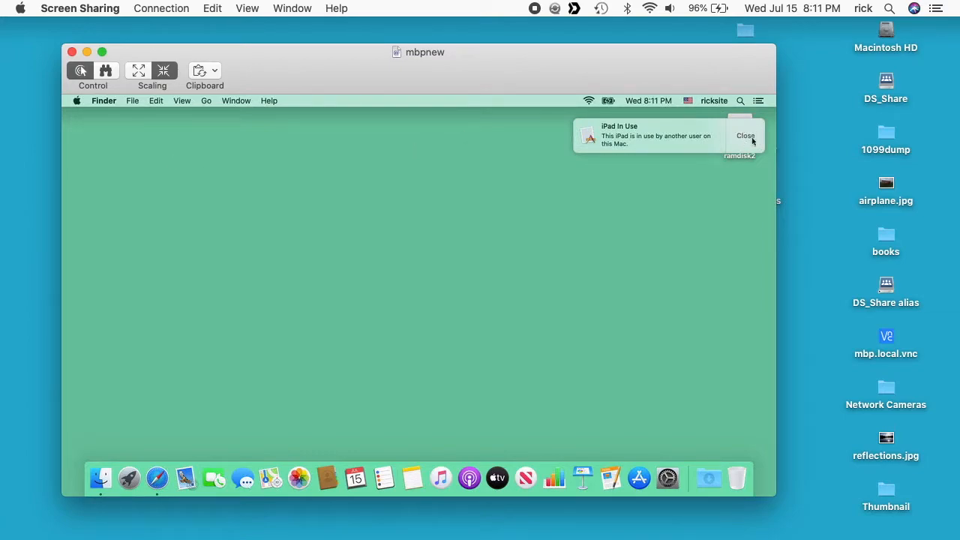
Dismiss the iPad in Use notification on the remote desktop.
left_click(745, 135)
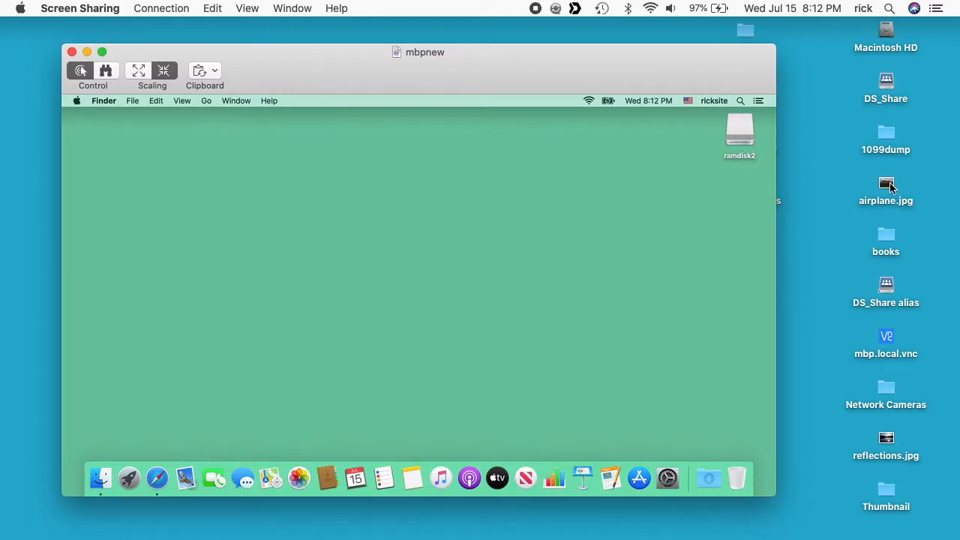
left_click(885, 186)
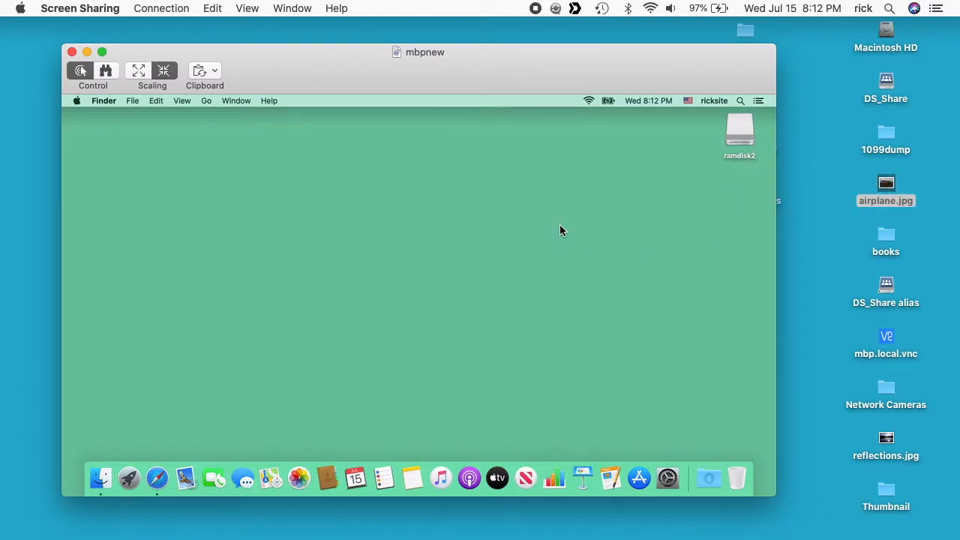
left_click_drag(885, 201, 738, 195)
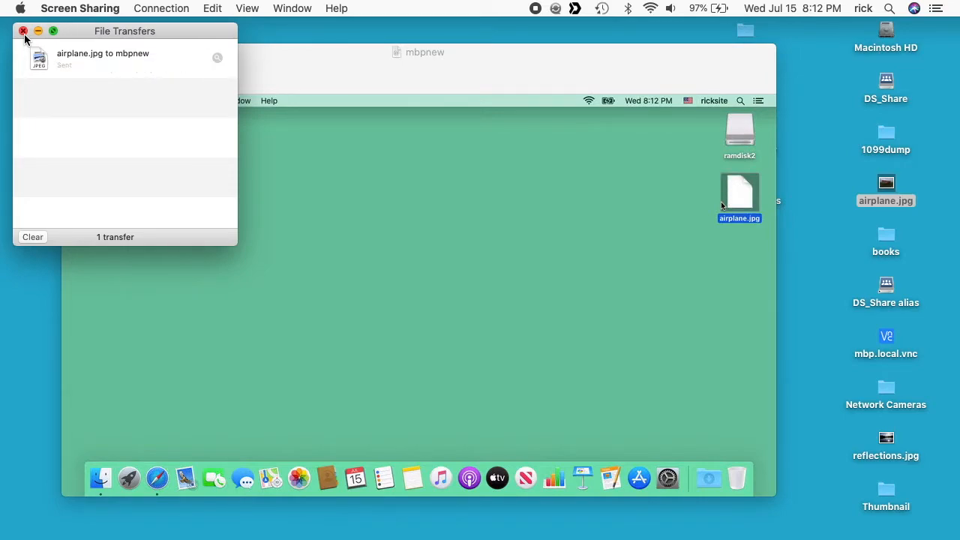
left_click(24, 30)
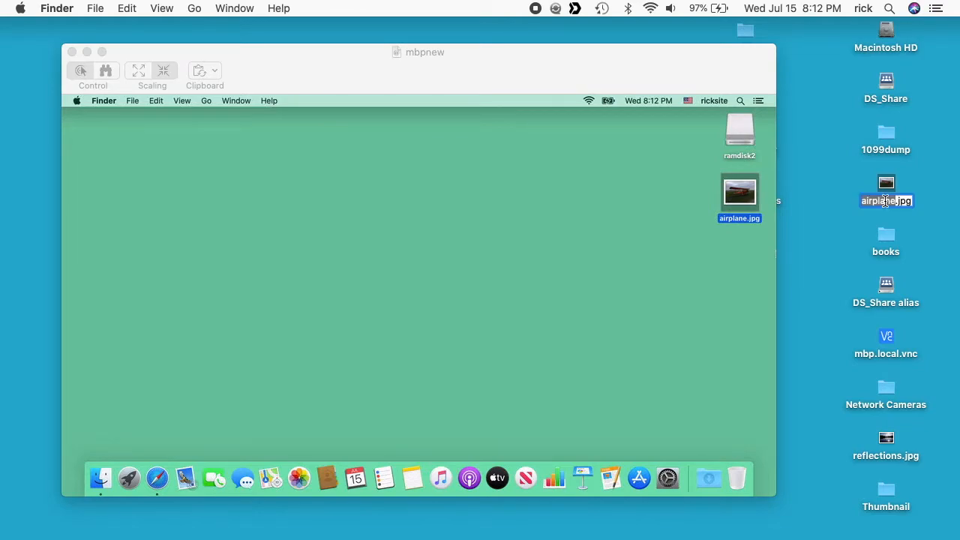
Enter airplane.jpg in the remote address field and show the remote screen at actual size.
left_click(561, 255)
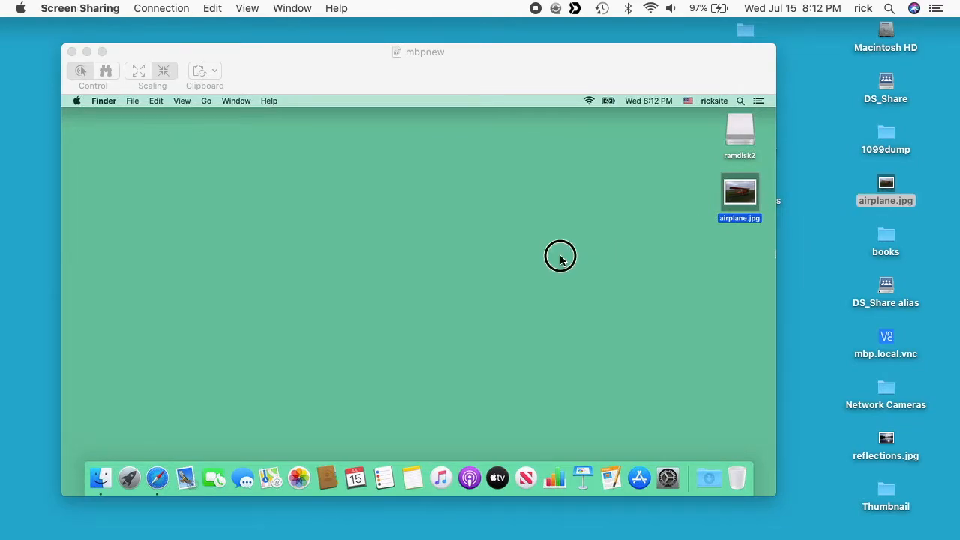
left_click(156, 477)
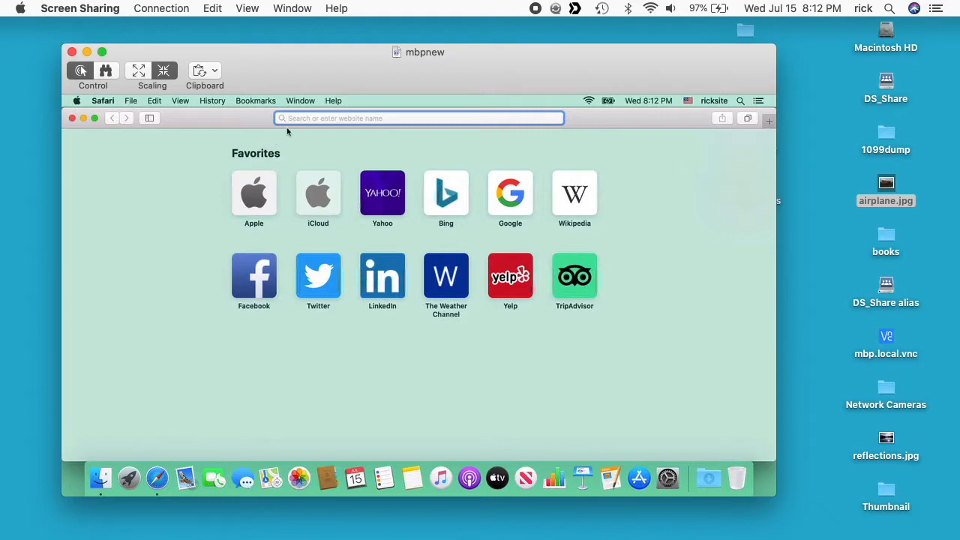
type("airplane.jpg")
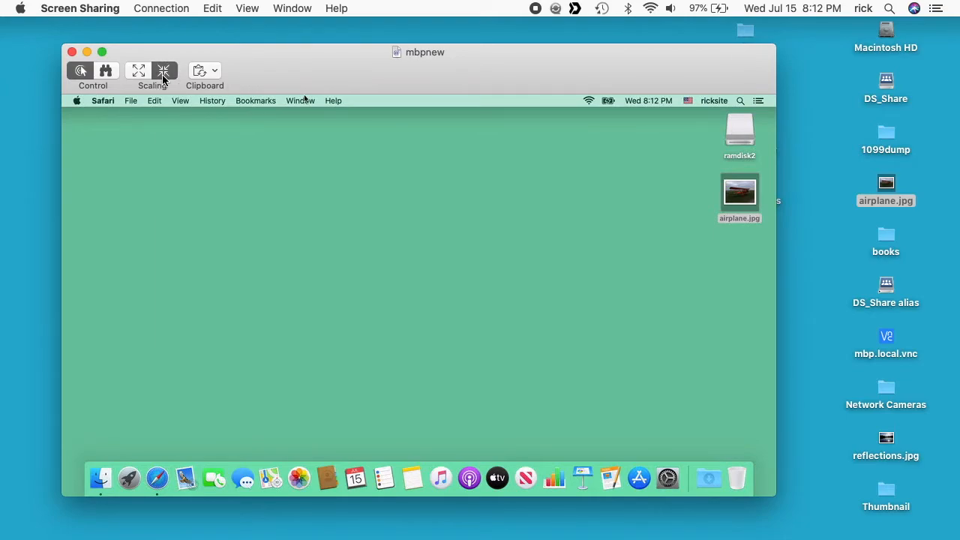
left_click(163, 70)
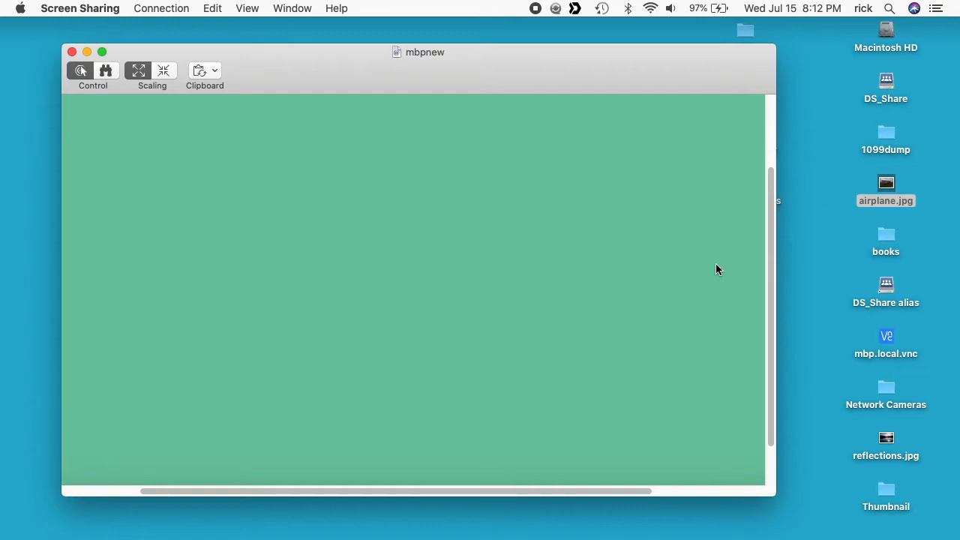
Show the remote Mac full screen and start a new Safari window there.
left_click(246, 9)
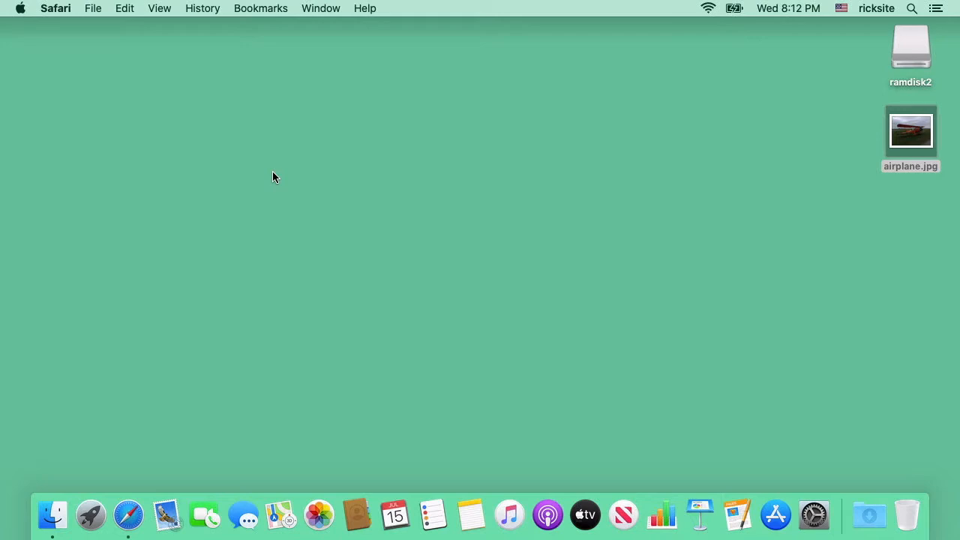
left_click(129, 515)
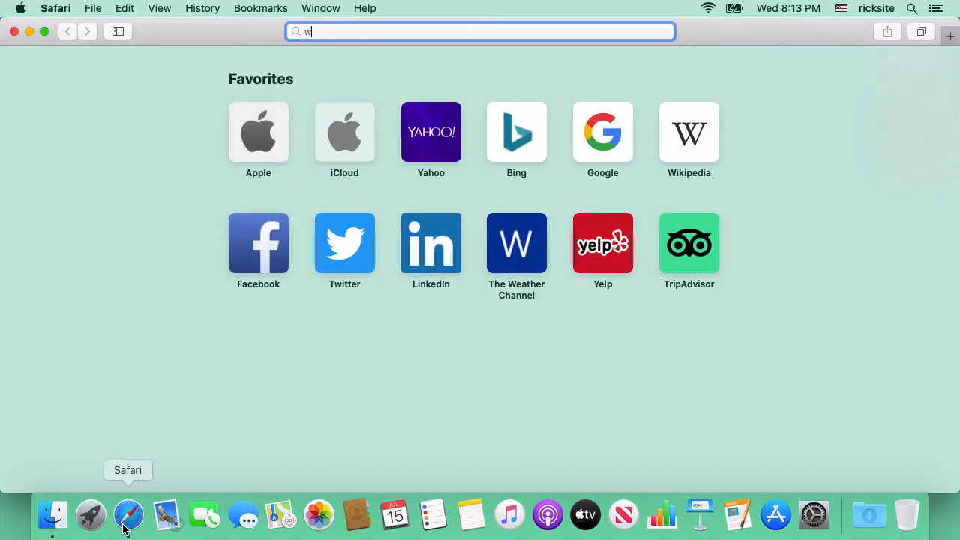
Load rickmakes.com, scroll to the embedded Kalahari video and follow it to YouTube.
key("Return")
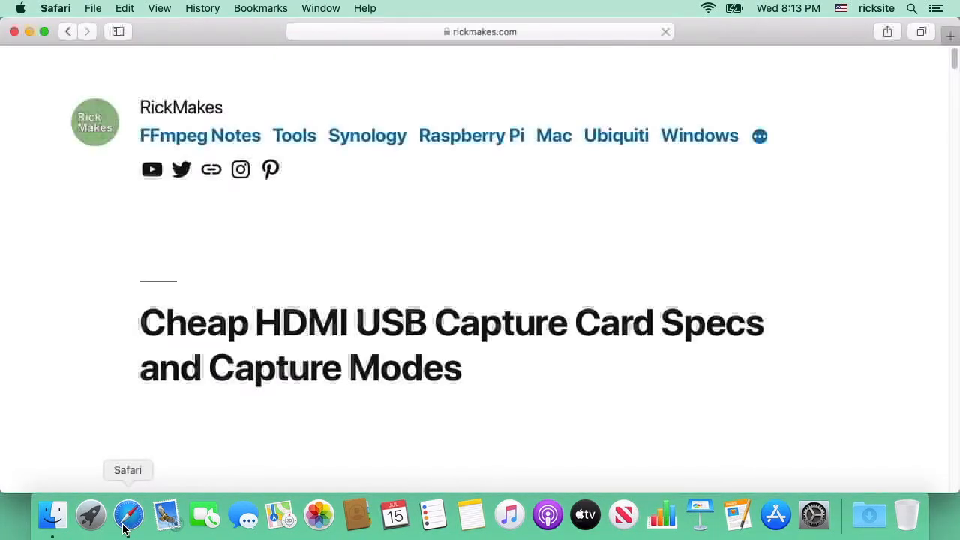
left_click(201, 135)
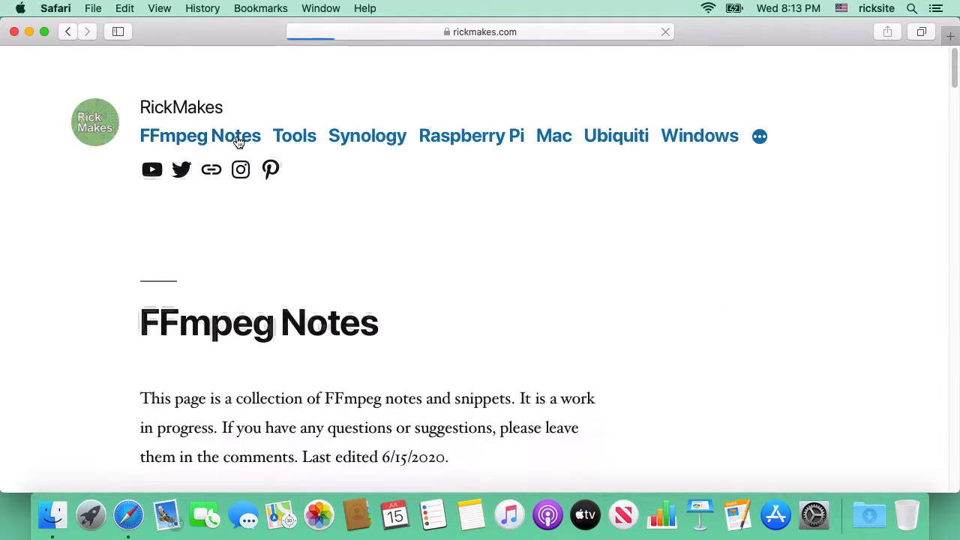
scroll("down", 3)
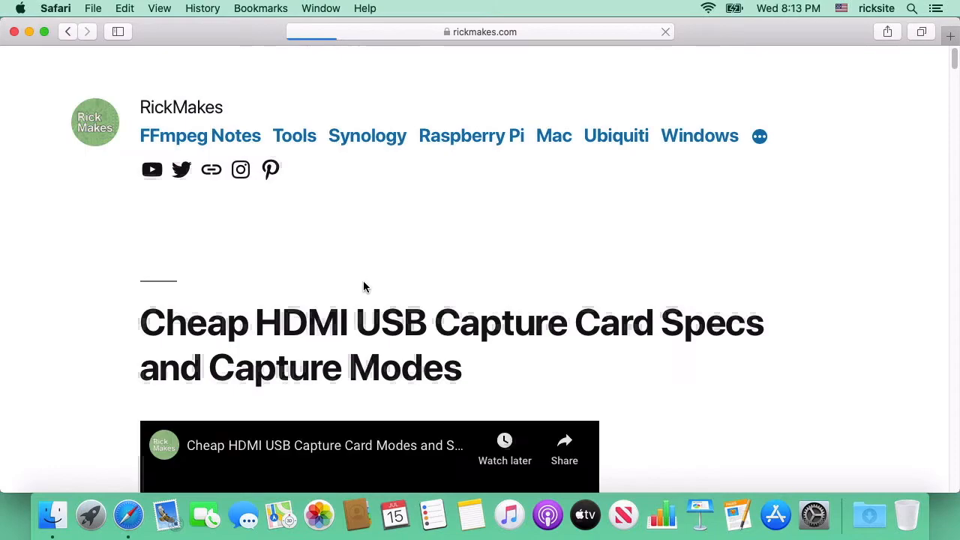
scroll("down", 3)
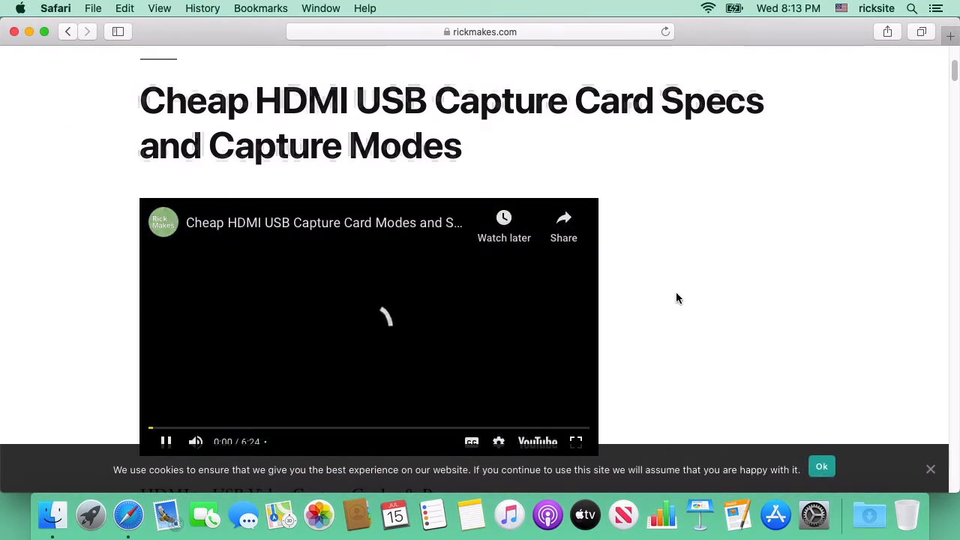
scroll("down", 3)
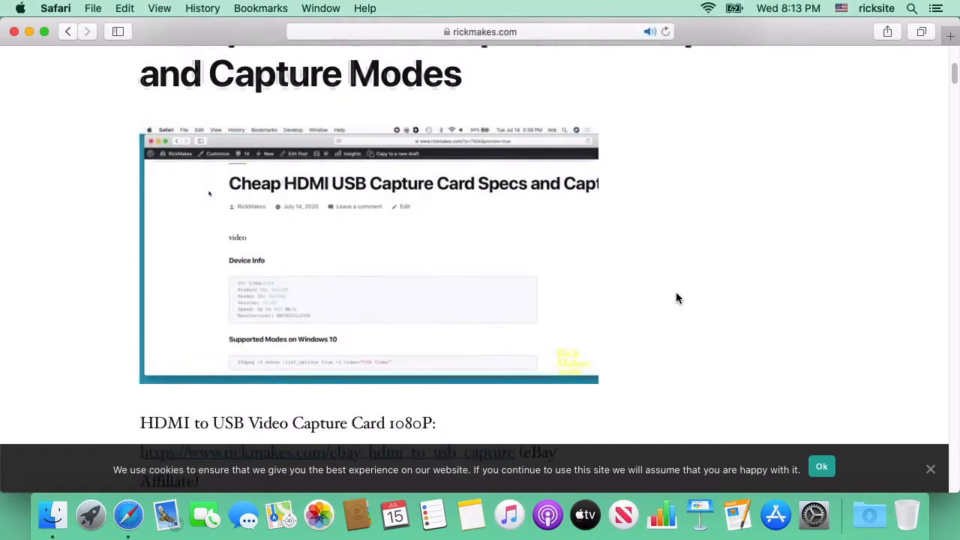
left_click(480, 32)
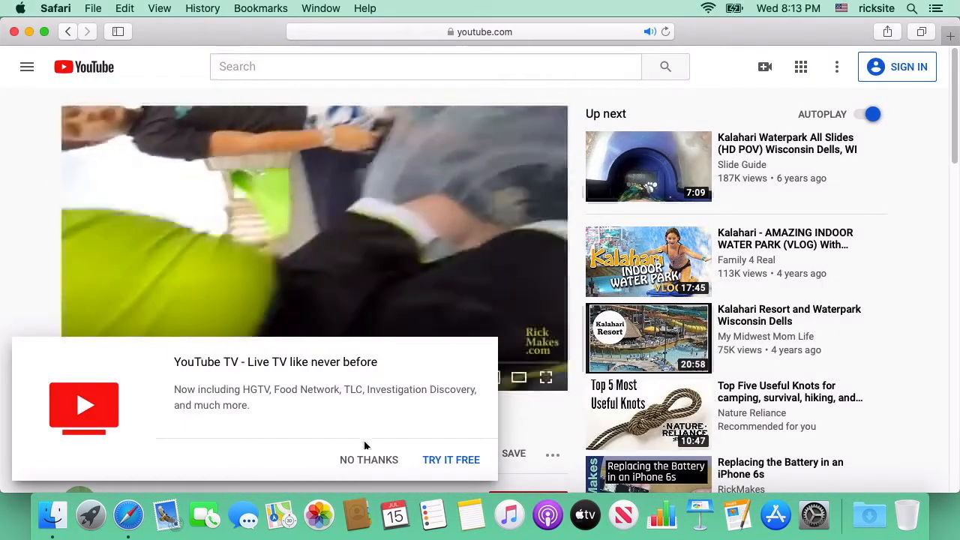
Dismiss the YouTube TV promotion and play the water park video full screen to 0:33.
left_click(369, 459)
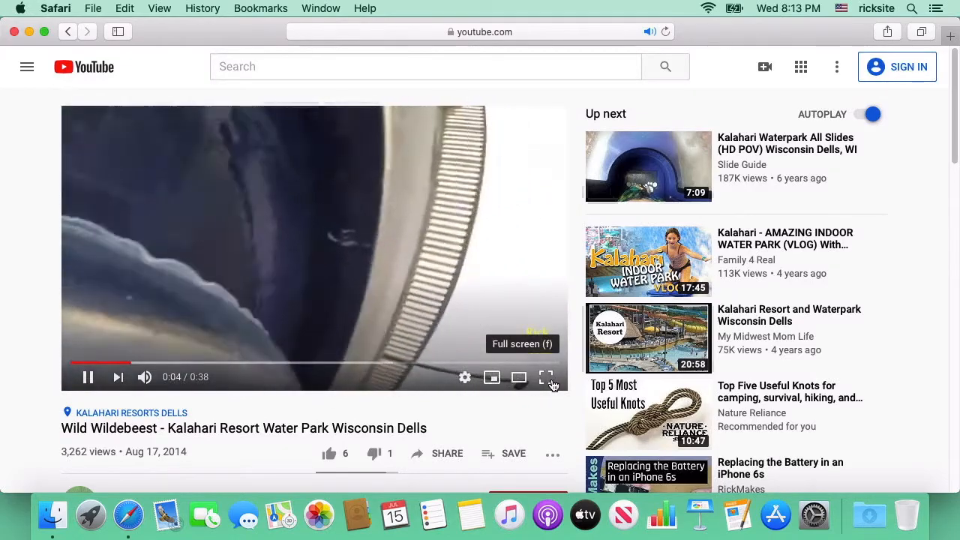
left_click(546, 376)
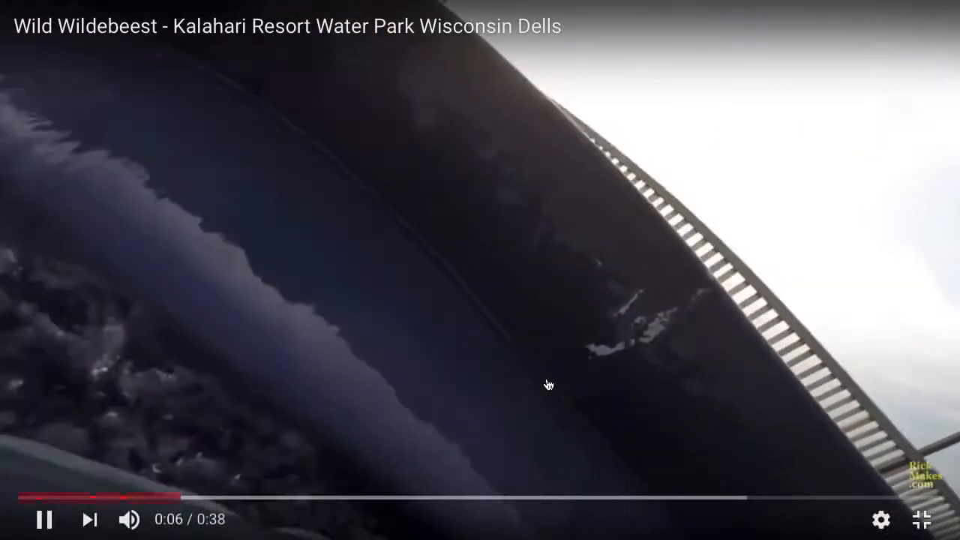
left_click(717, 498)
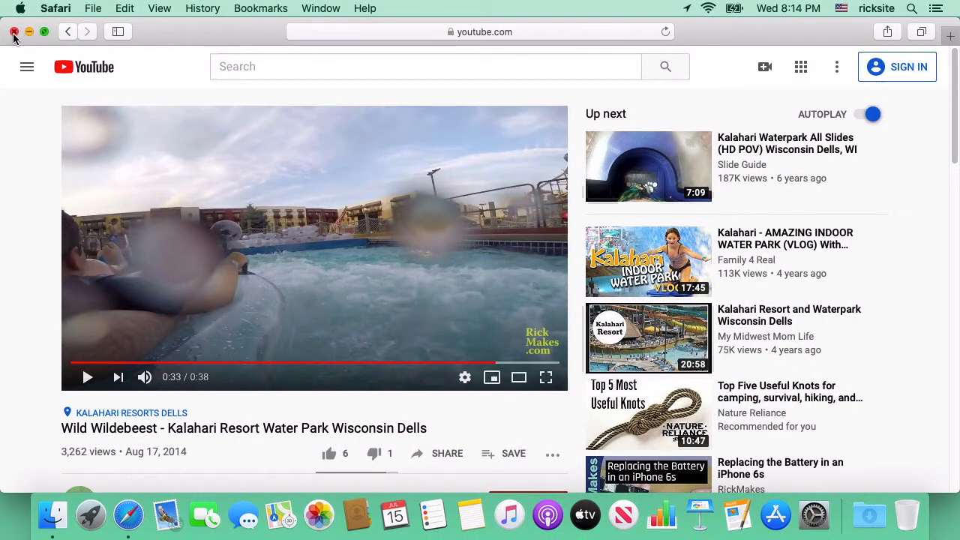
Close the remote Safari window and return Screen Sharing to a window.
left_click(14, 36)
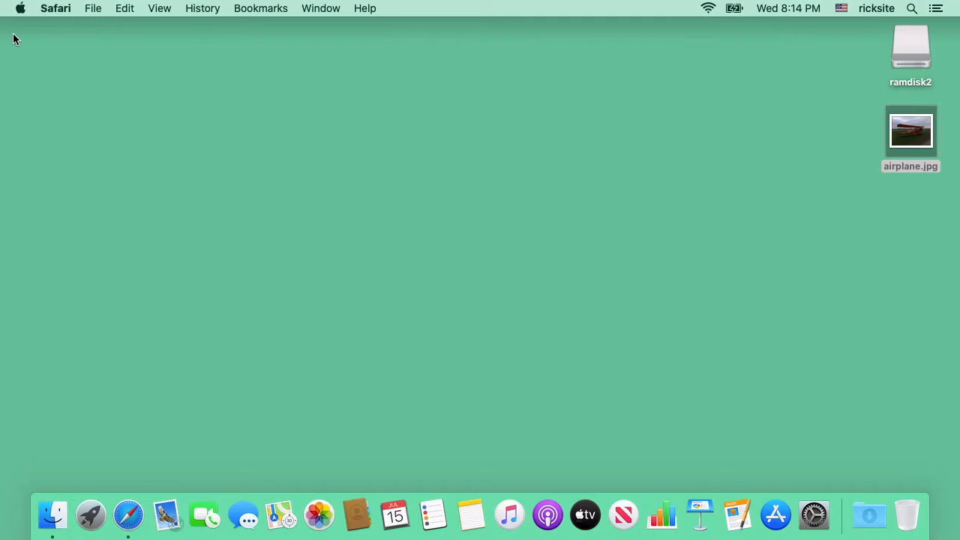
left_click(271, 261)
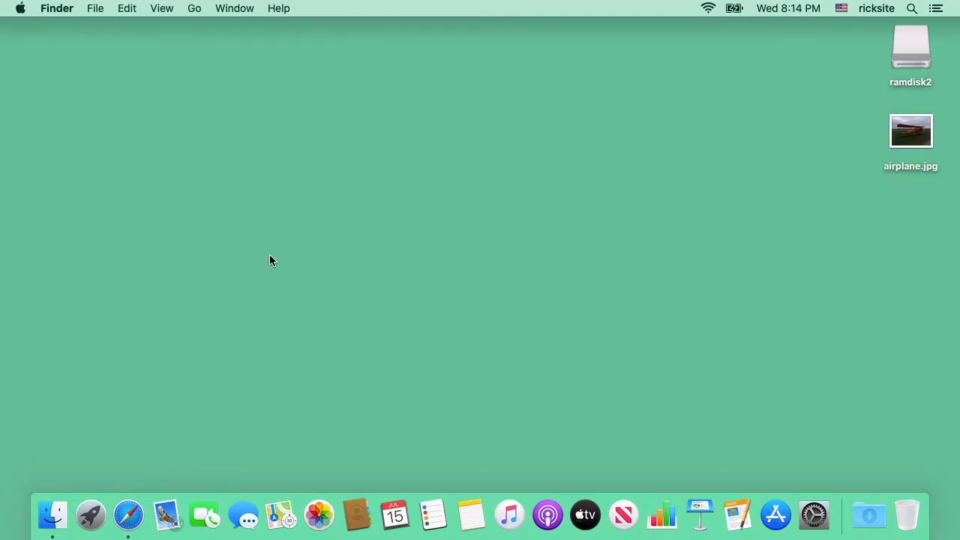
left_click(246, 9)
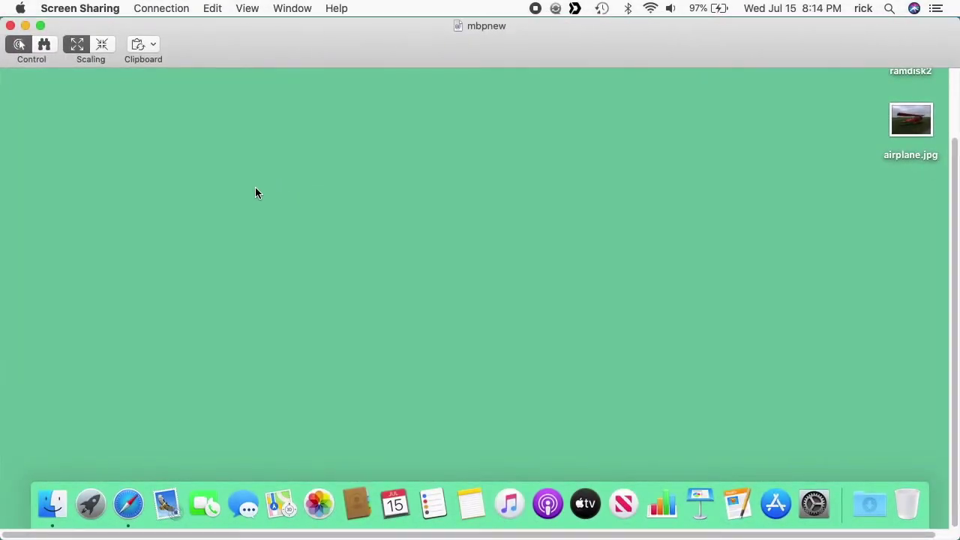
mouse_move(533, 213)
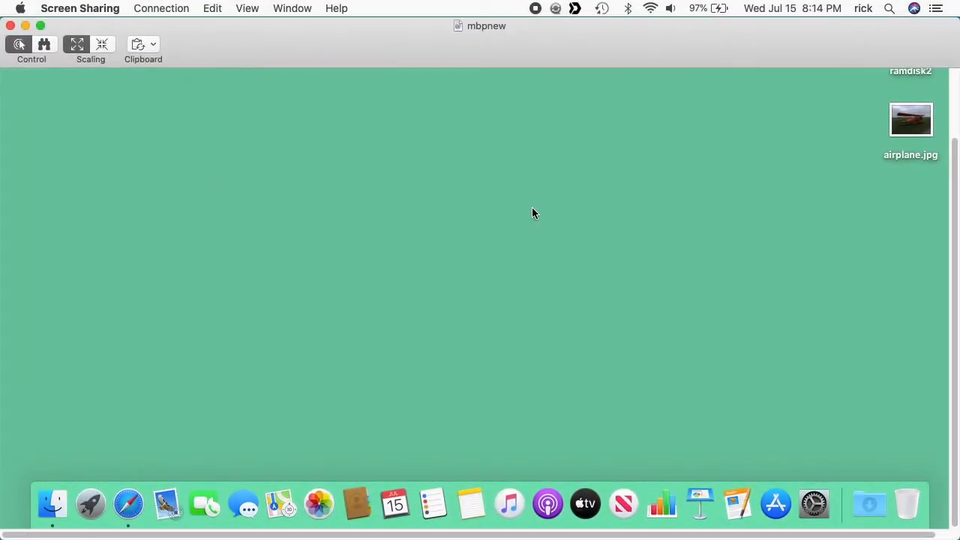
left_click(21, 75)
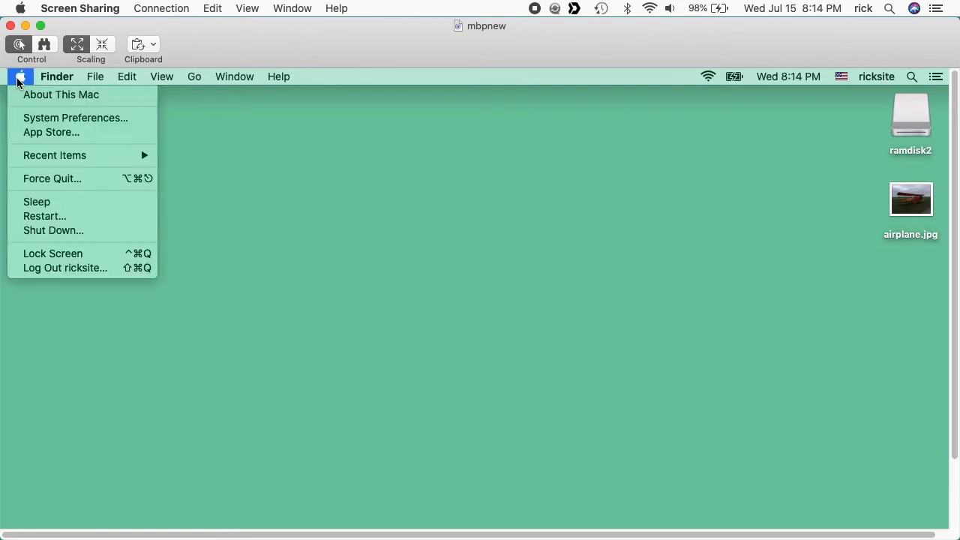
left_click(65, 267)
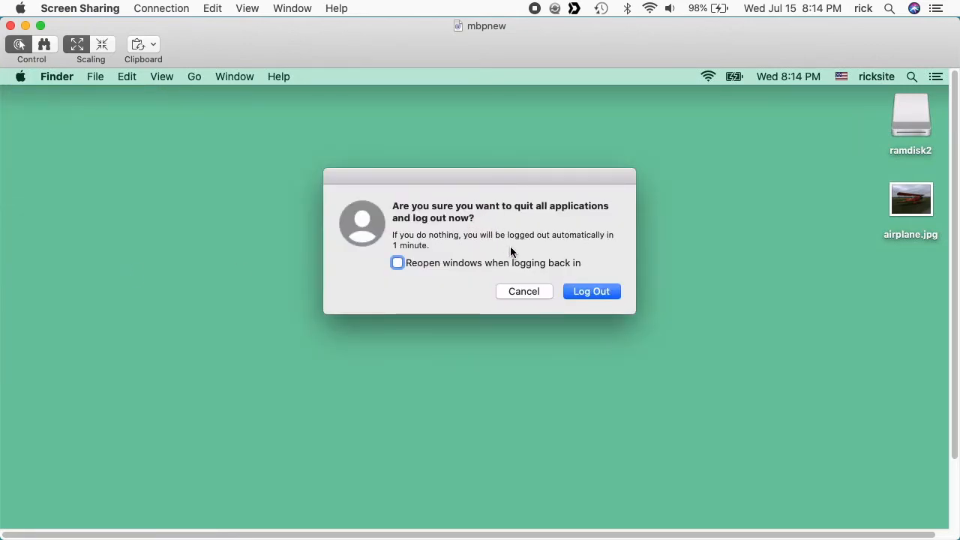
left_click(591, 291)
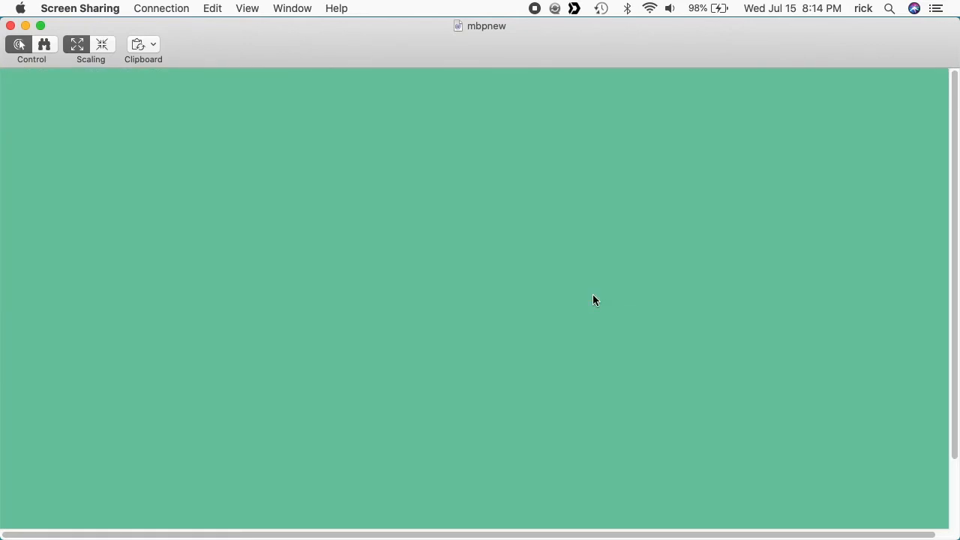